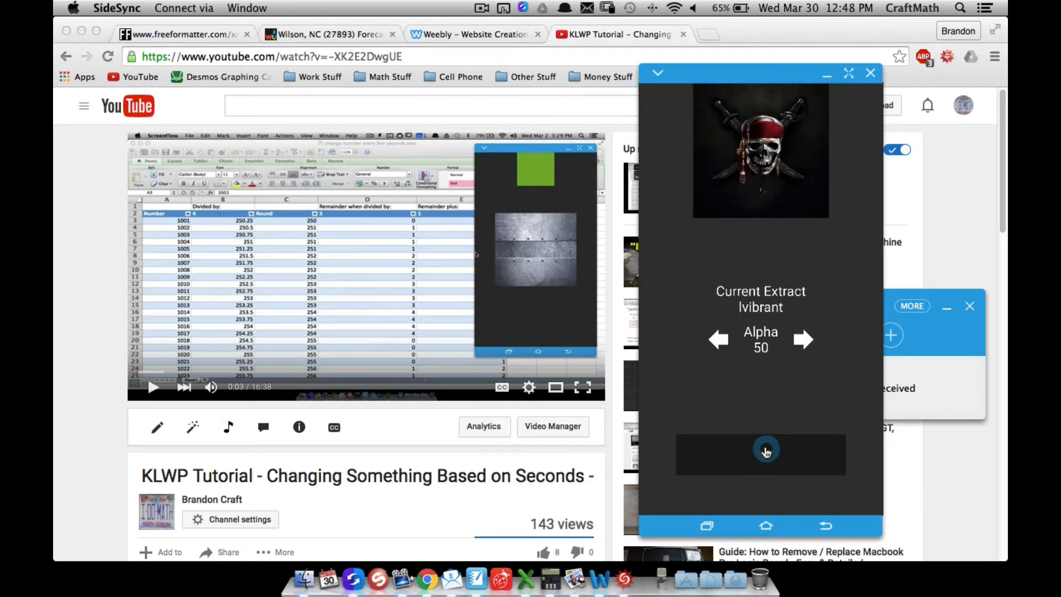
Step: Maximize the mirror window and open the KLWP editor at the Root globals list
left_click(760, 453)
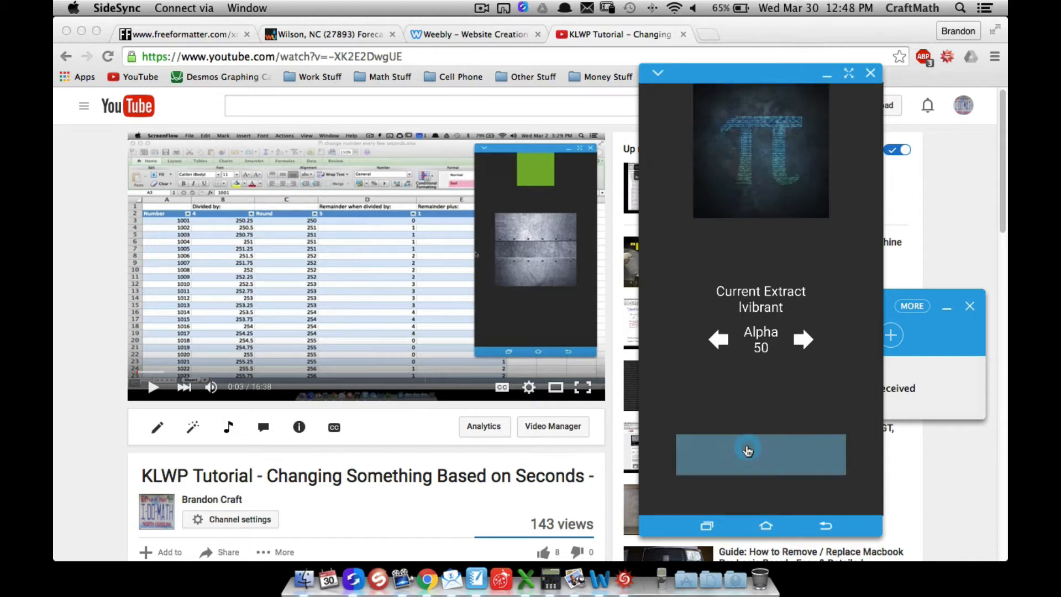
mouse_move(736, 177)
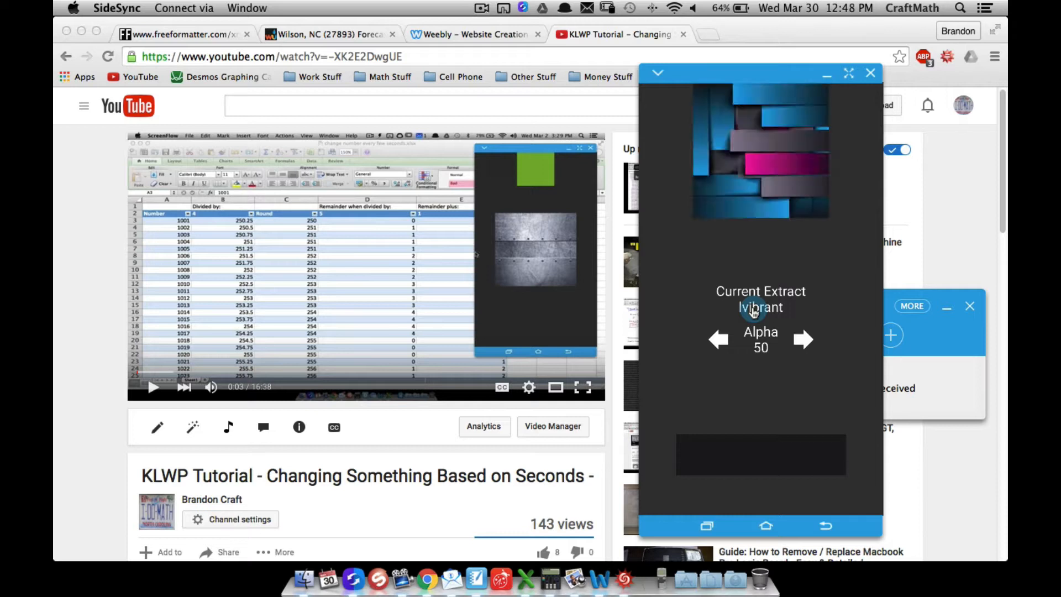
mouse_move(721, 154)
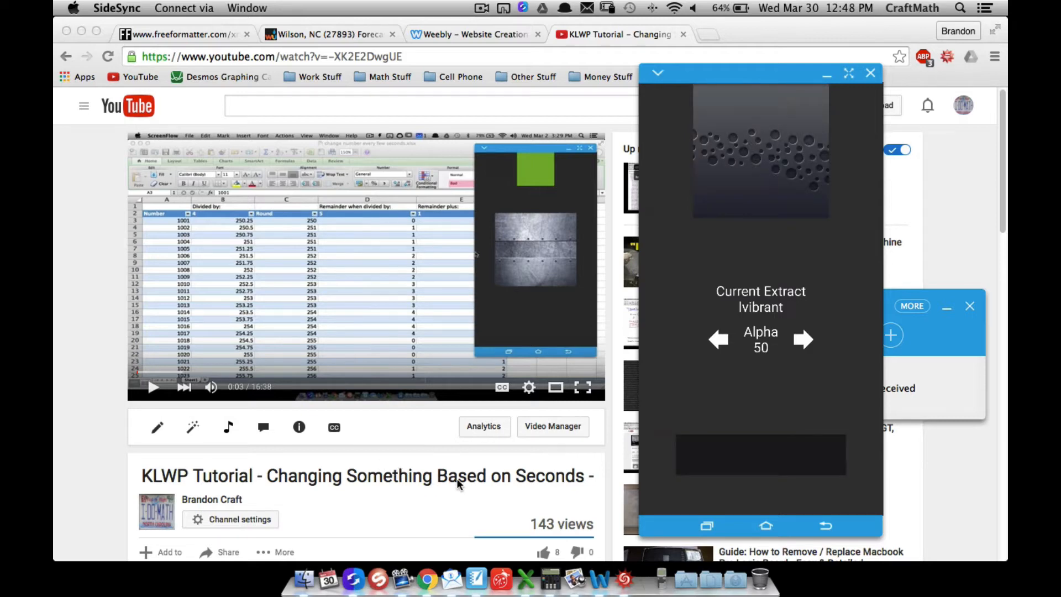
left_click(848, 73)
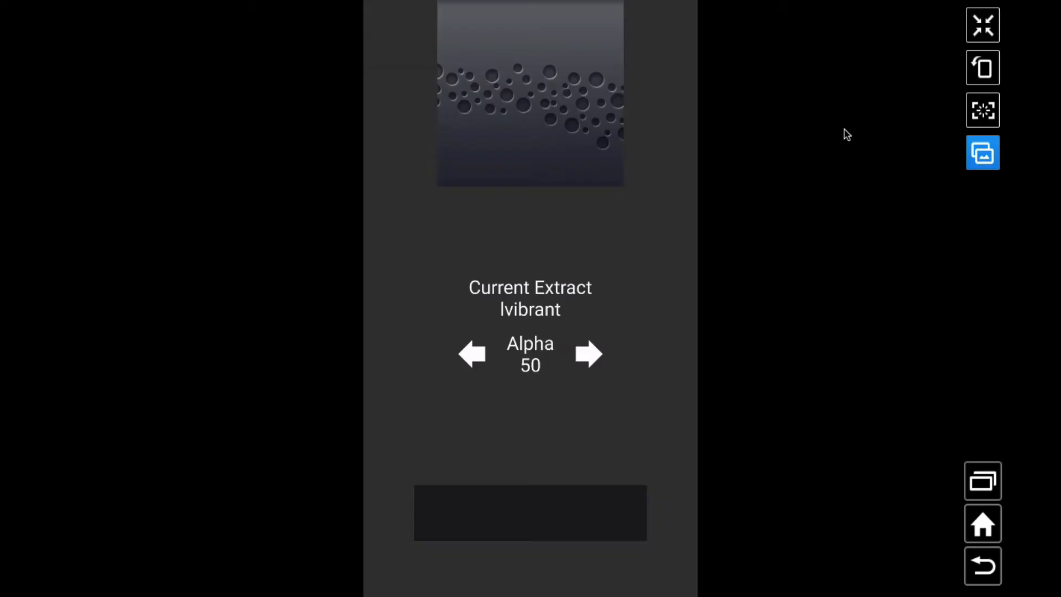
left_click(630, 310)
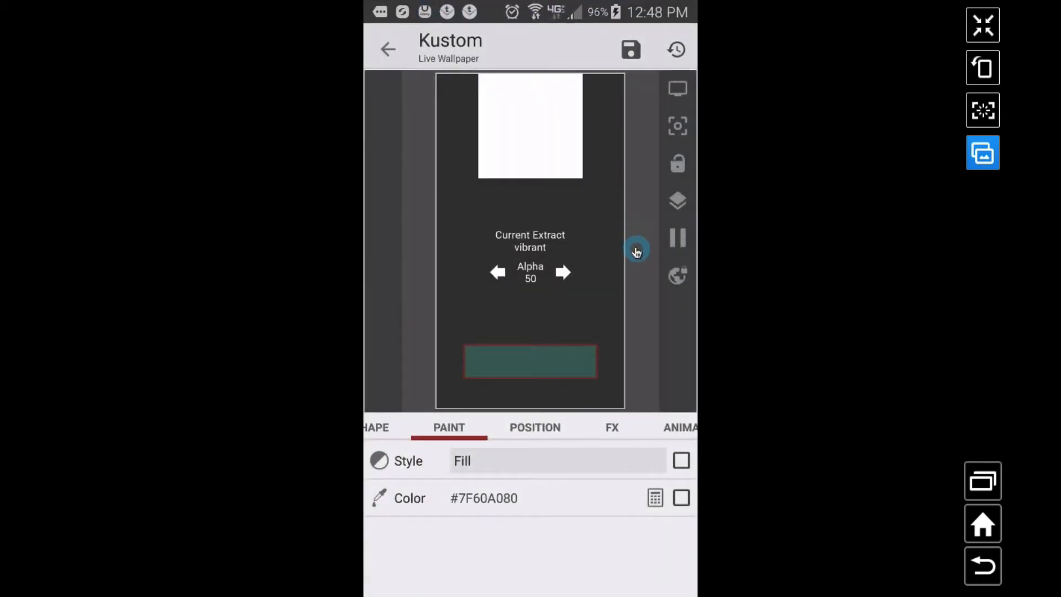
scroll("left", 3)
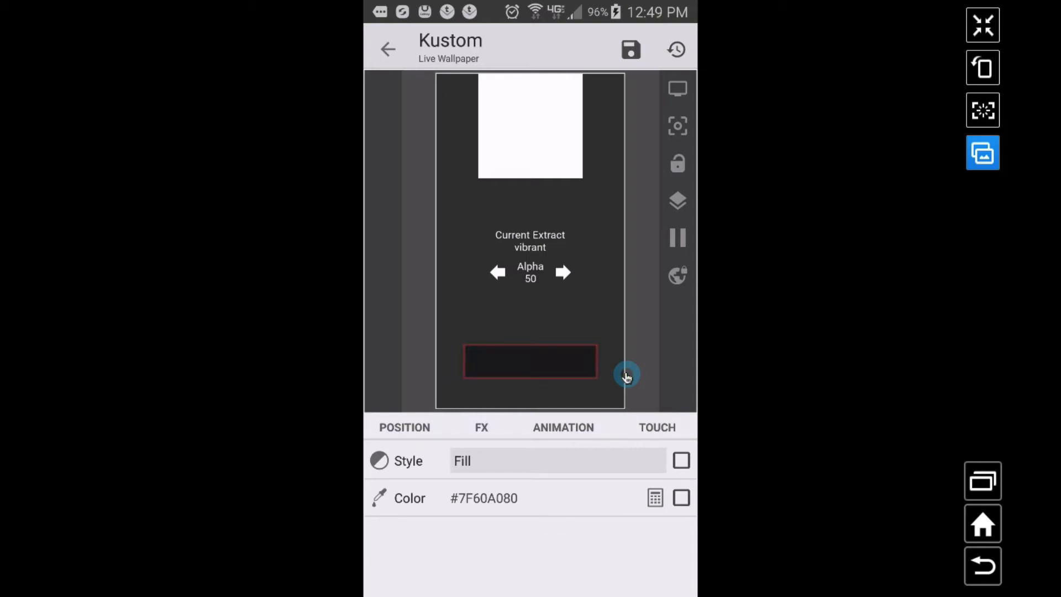
left_click(388, 49)
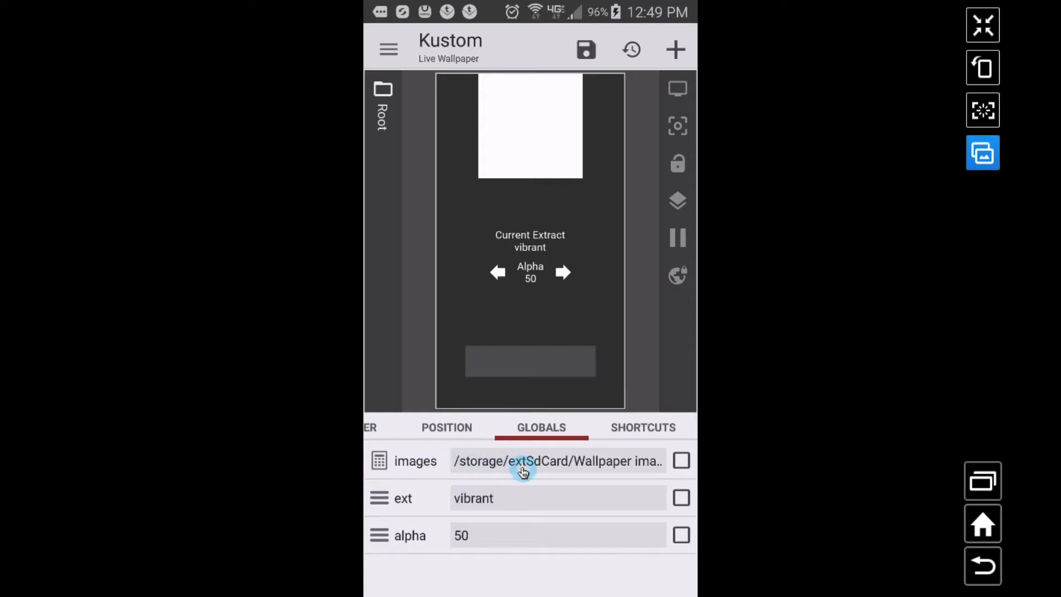
left_click(555, 461)
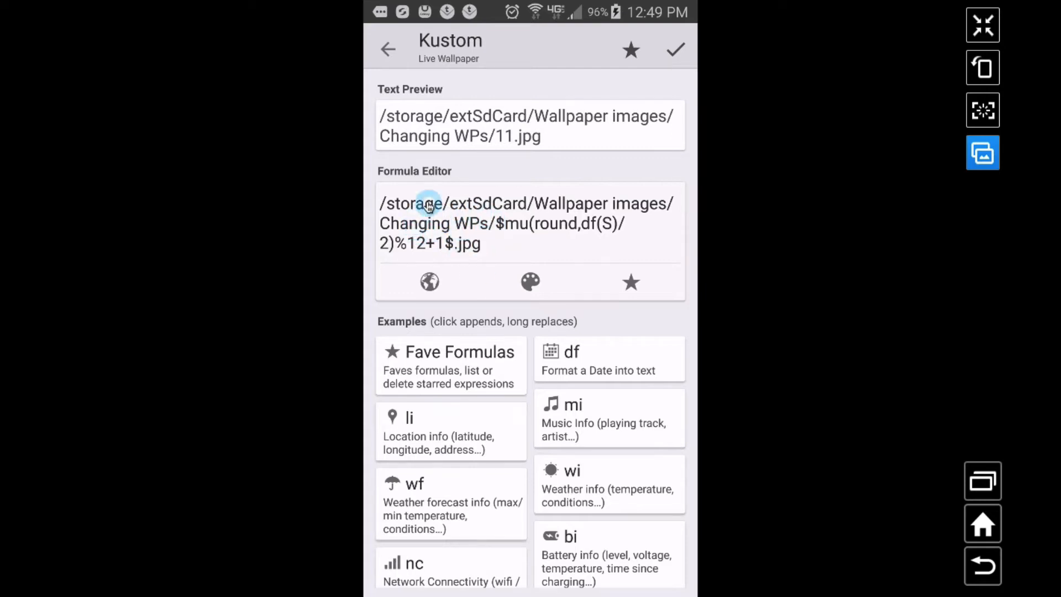
mouse_move(474, 244)
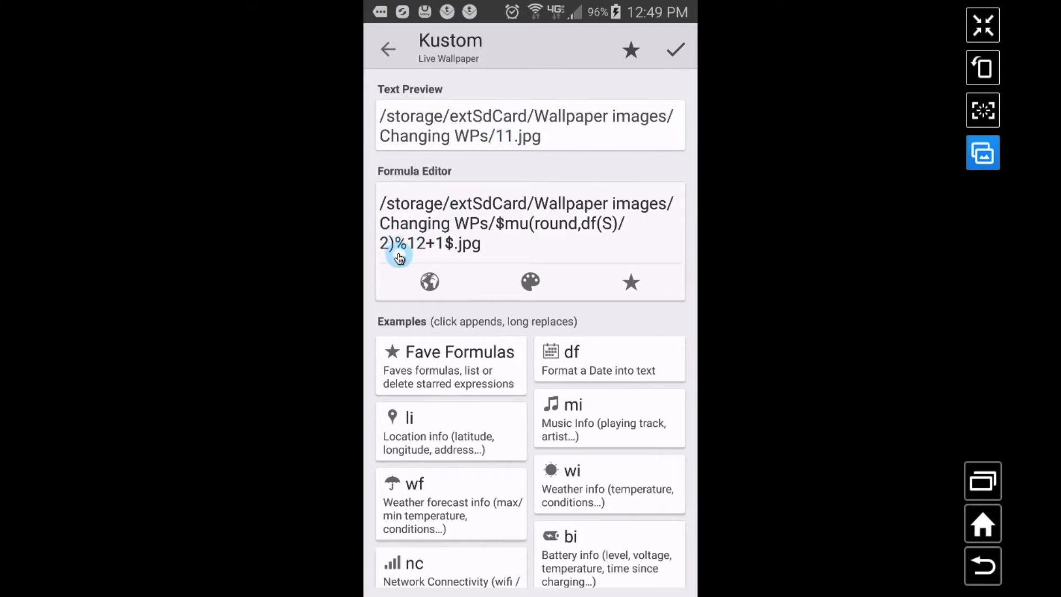
left_click(430, 244)
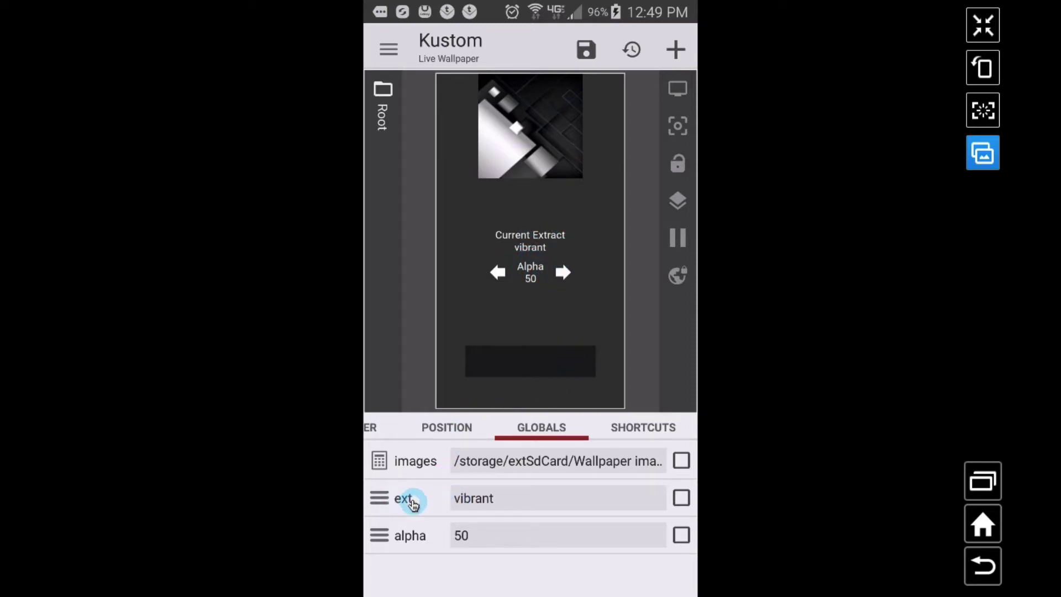
mouse_move(500, 504)
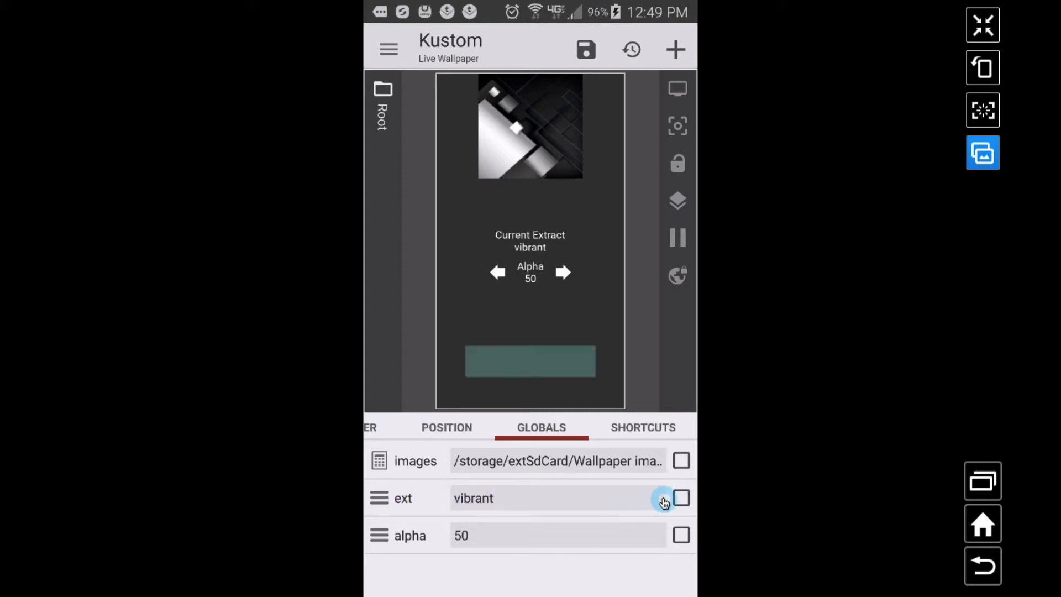
Step: Extend the ext list with dvibrant, lvibrant, muted, dmuted and lmuted, then set it to vibrant
left_click(681, 498)
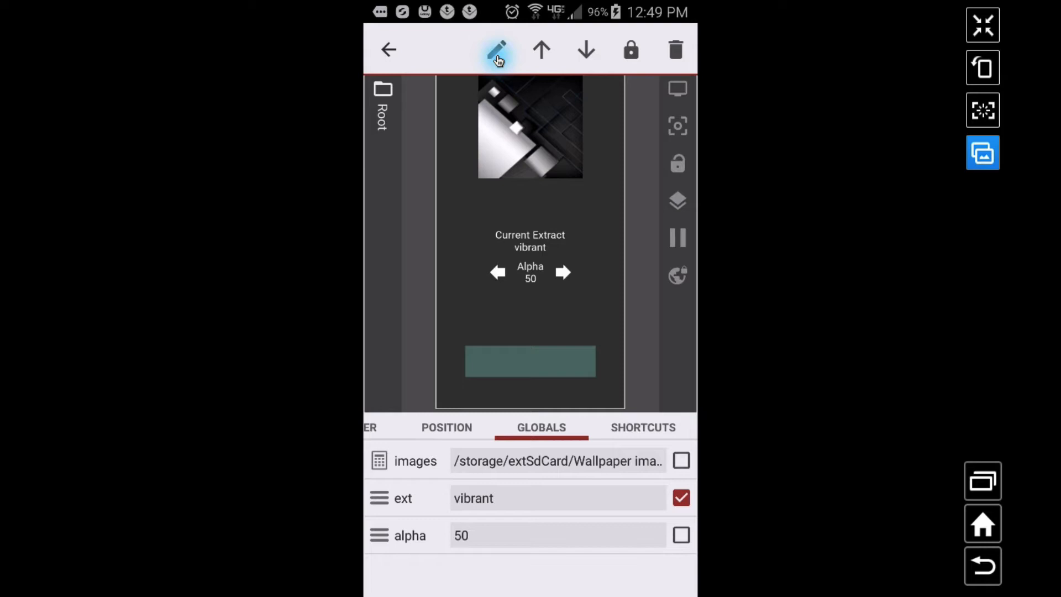
left_click(379, 497)
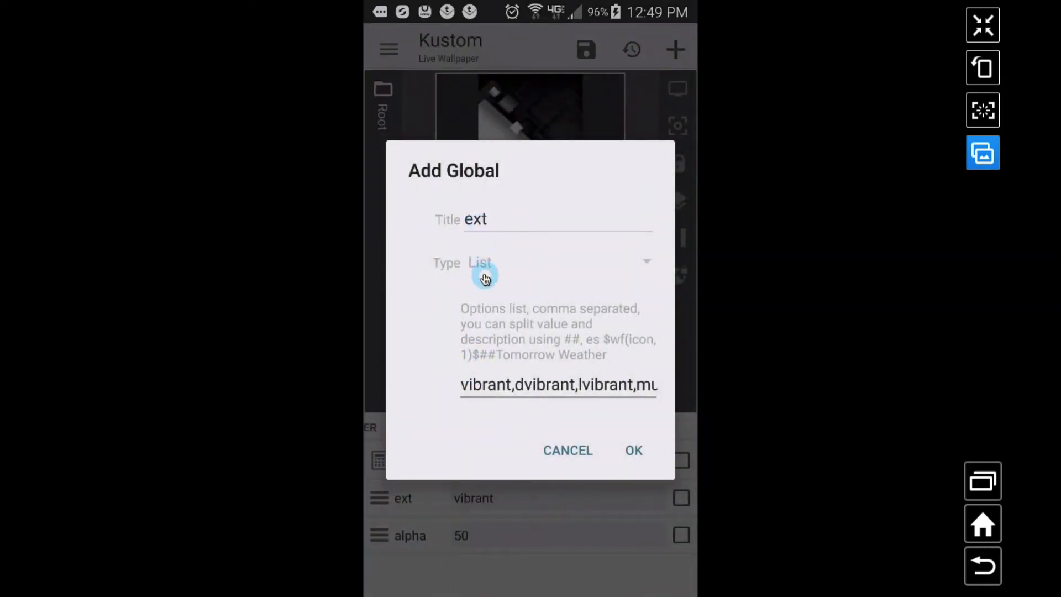
mouse_move(540, 392)
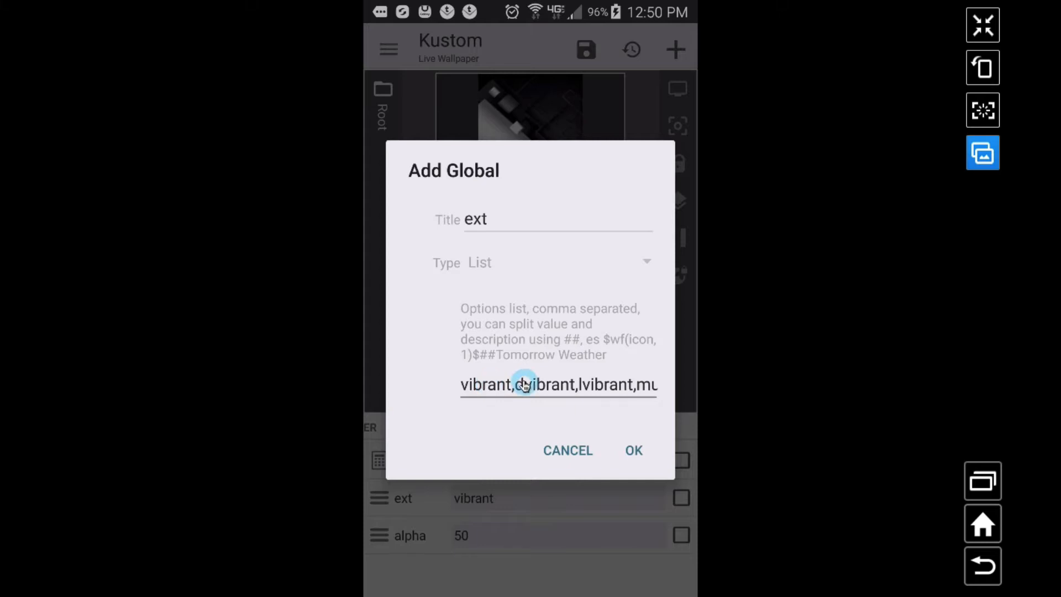
mouse_move(641, 400)
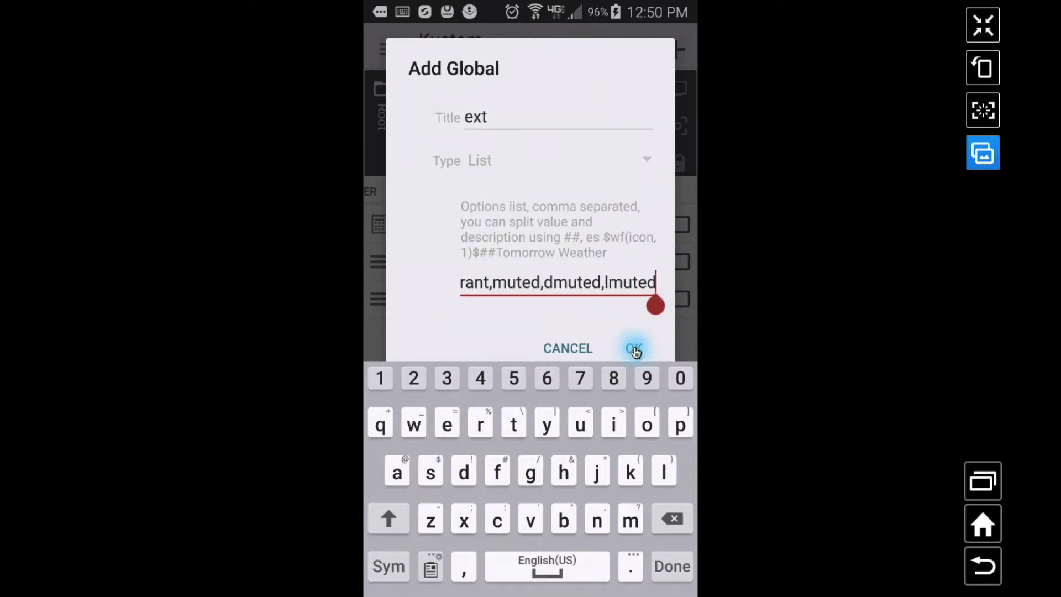
left_click(635, 348)
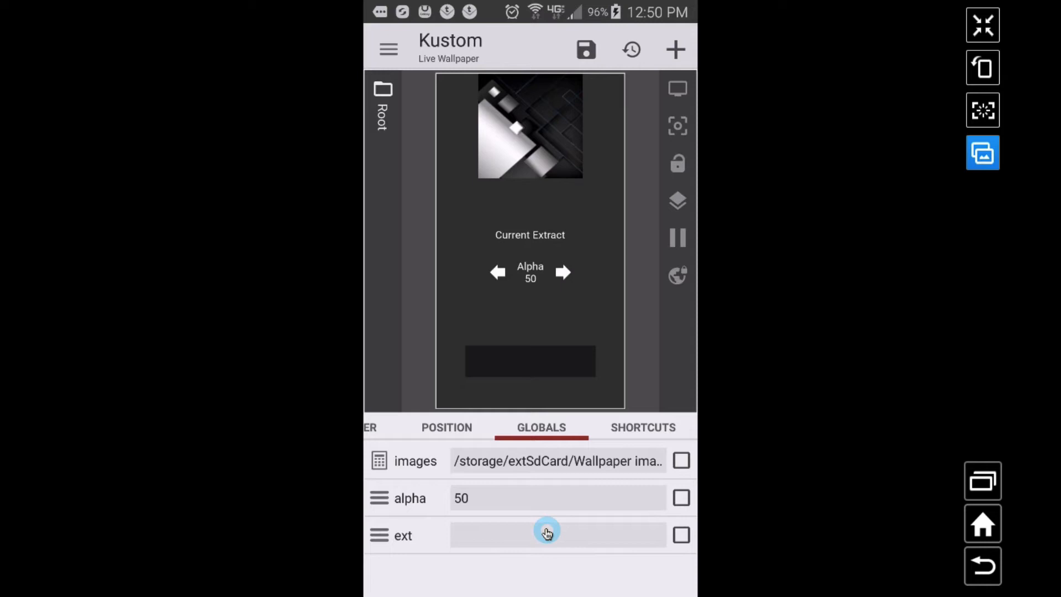
left_click(548, 535)
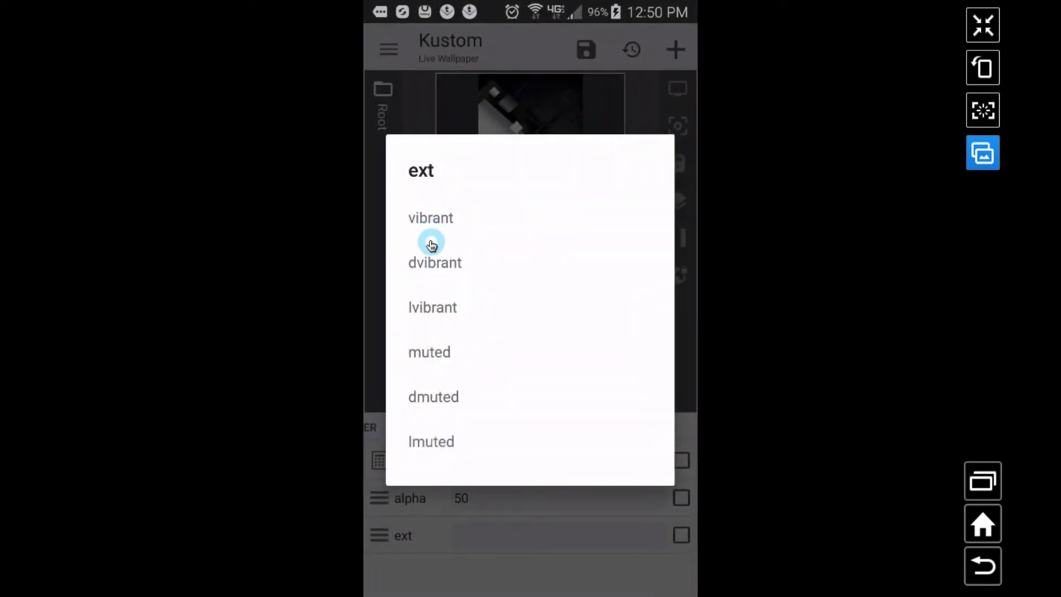
left_click(431, 217)
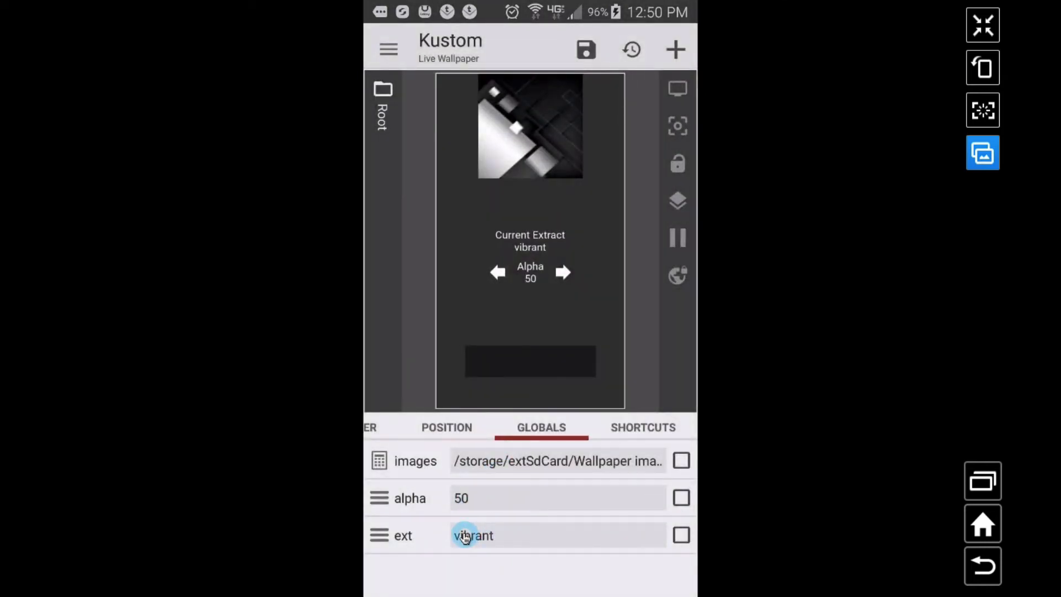
mouse_move(416, 503)
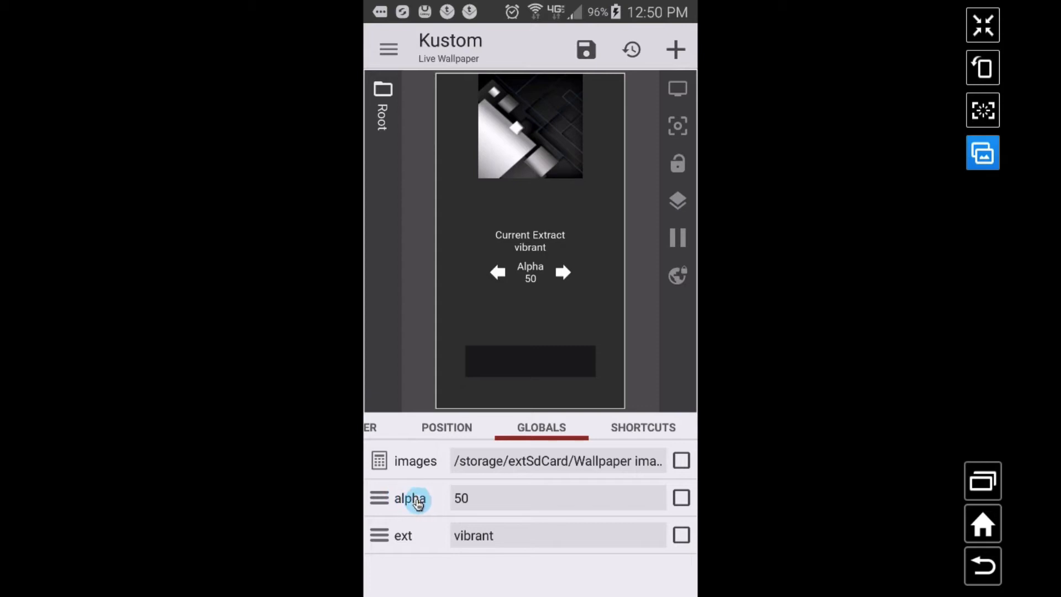
mouse_move(489, 506)
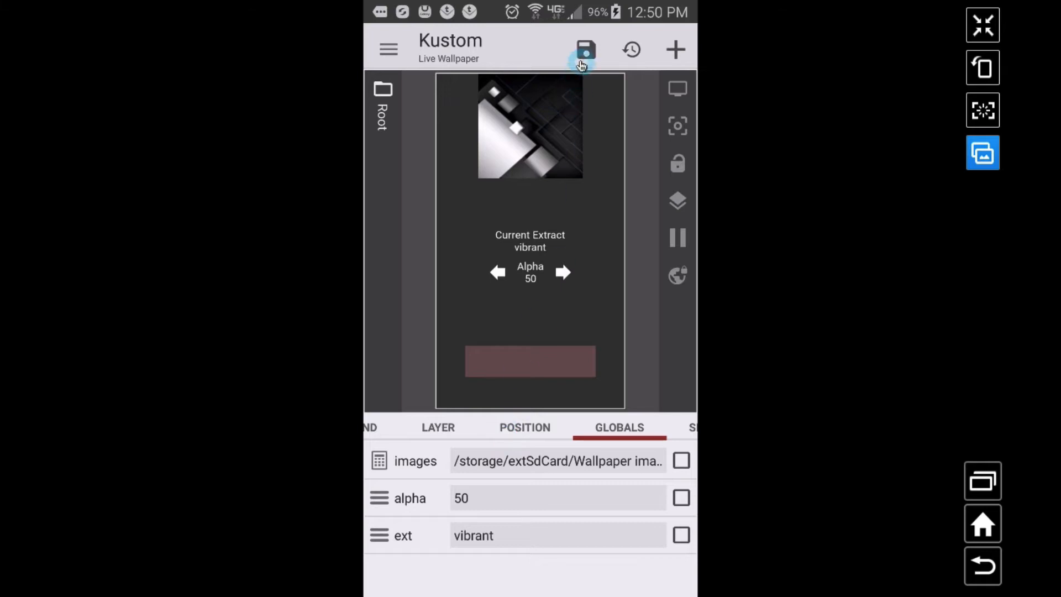
Step: Save the wallpaper, then use the arrows to step the colour bar's alpha down to 40
left_click(584, 48)
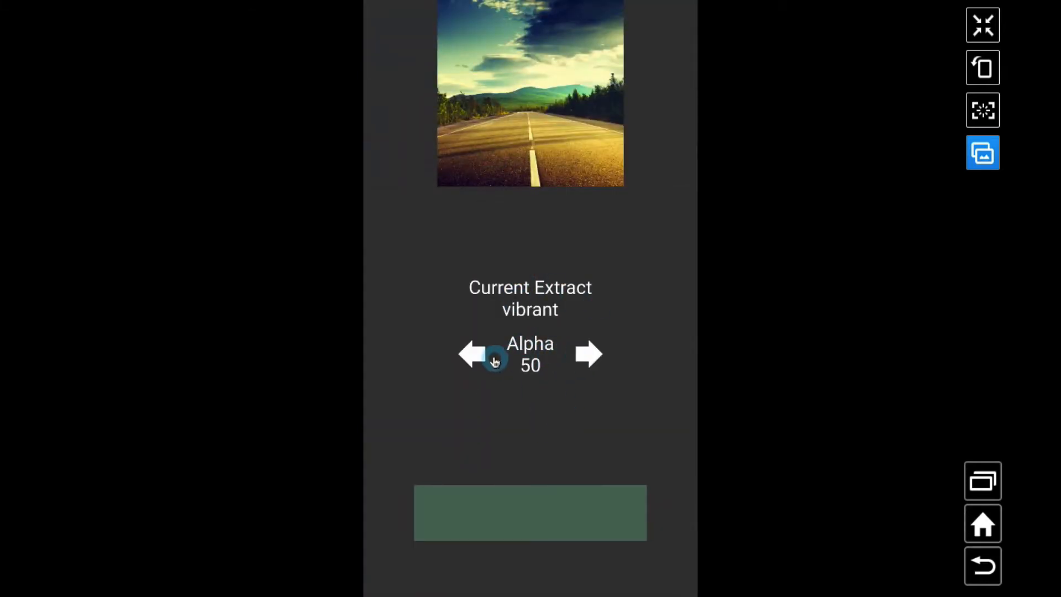
left_click(472, 354)
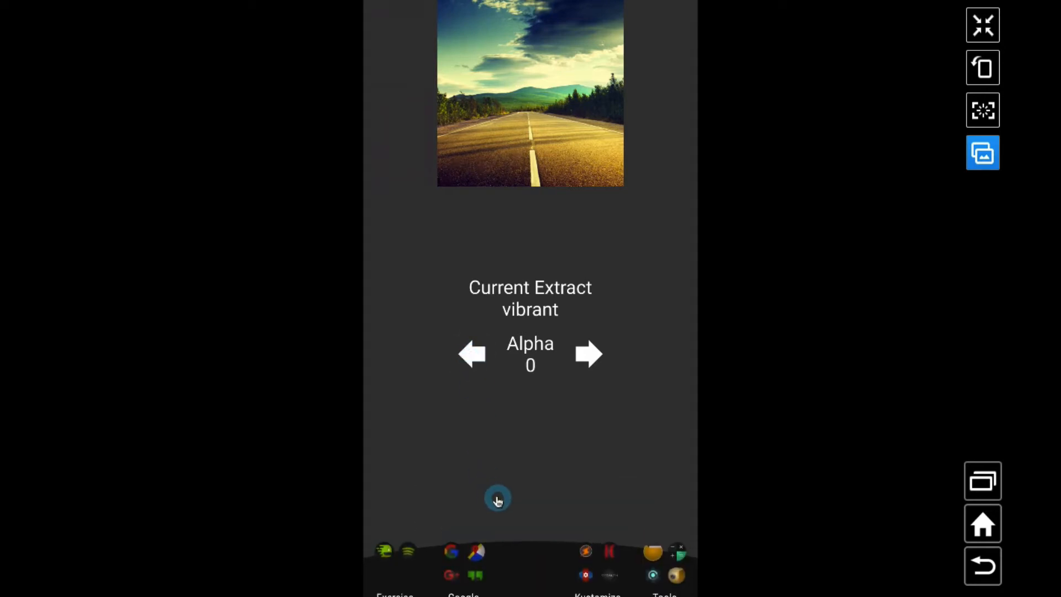
left_click(587, 354)
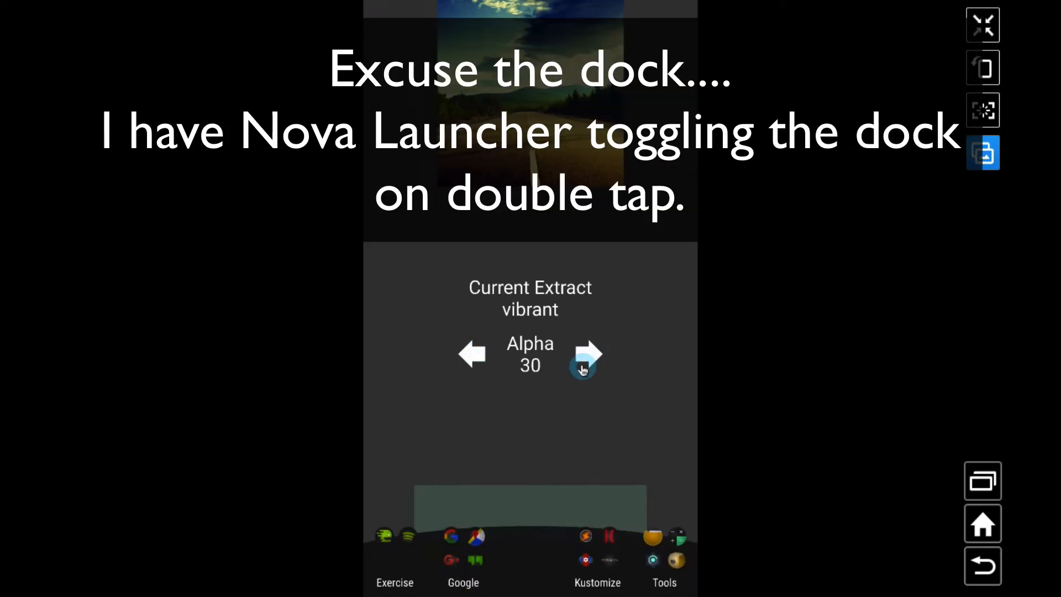
left_click(588, 355)
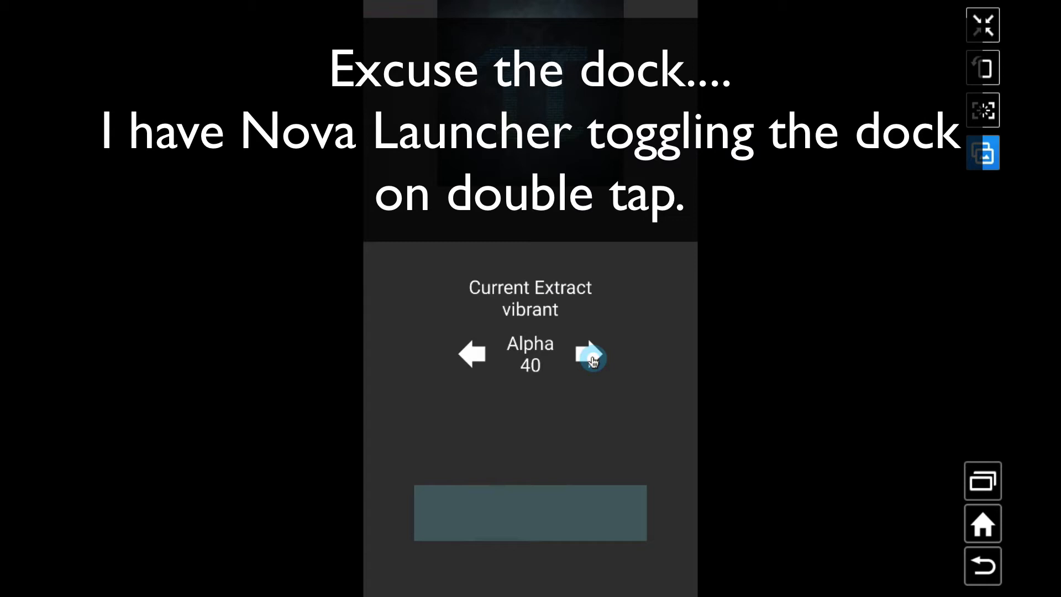
left_click(589, 354)
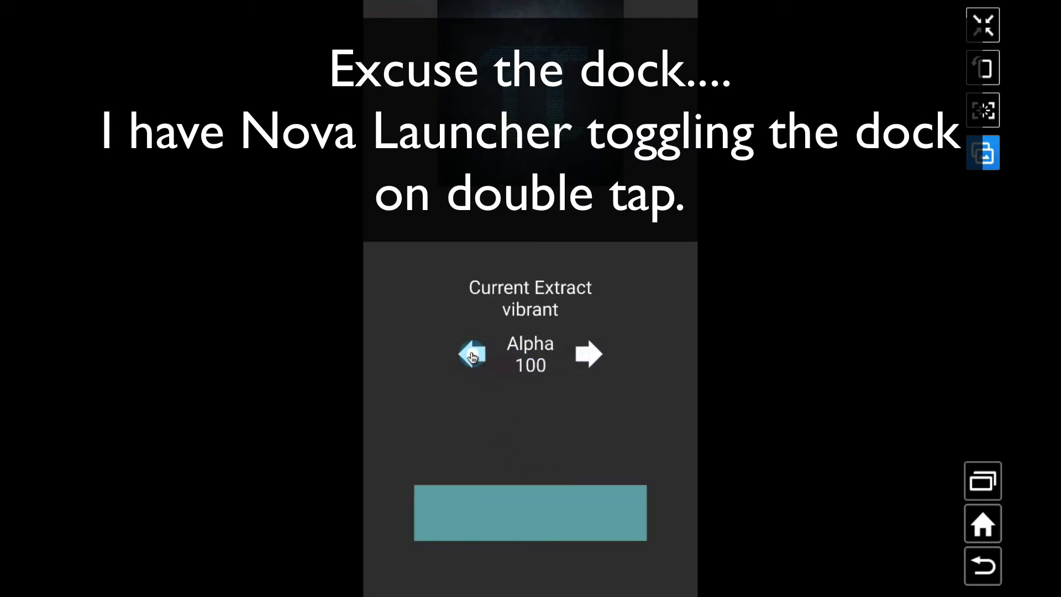
left_click(472, 354)
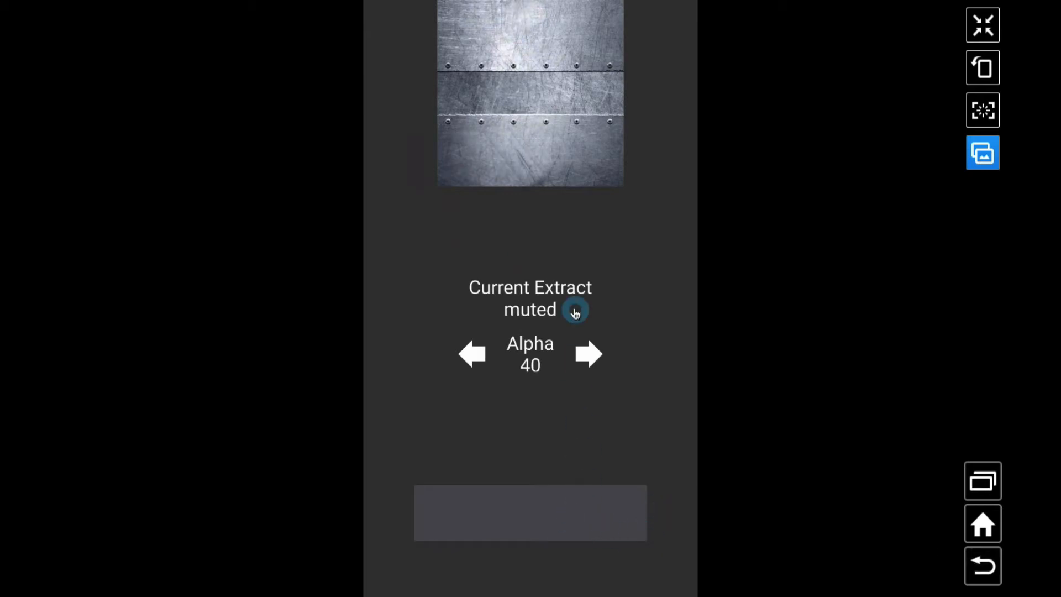
Step: Cycle the extract label through to lmuted and advance the slideshow to the next image
left_click(575, 310)
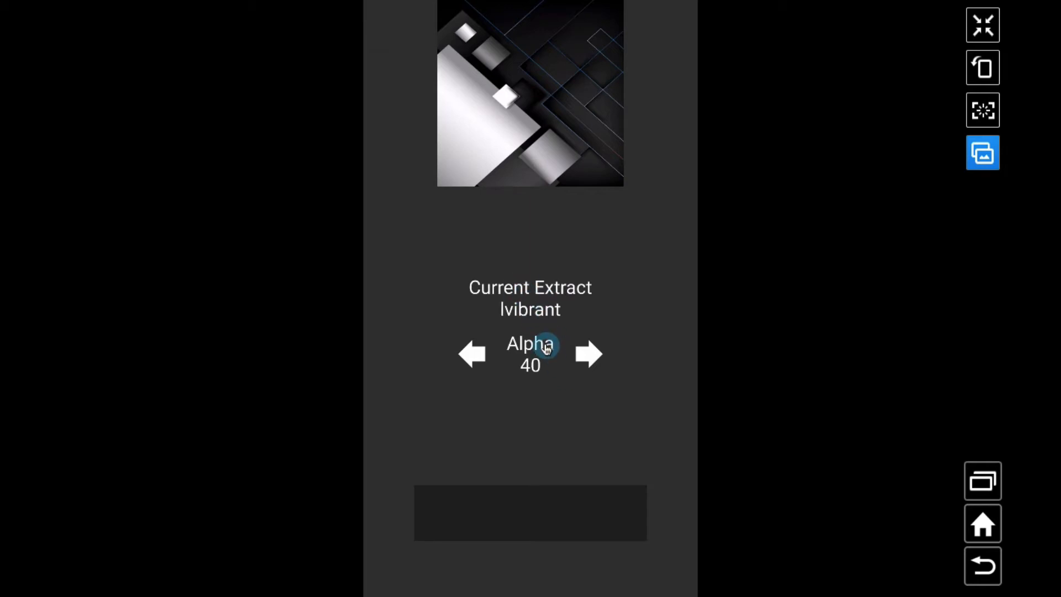
mouse_move(591, 166)
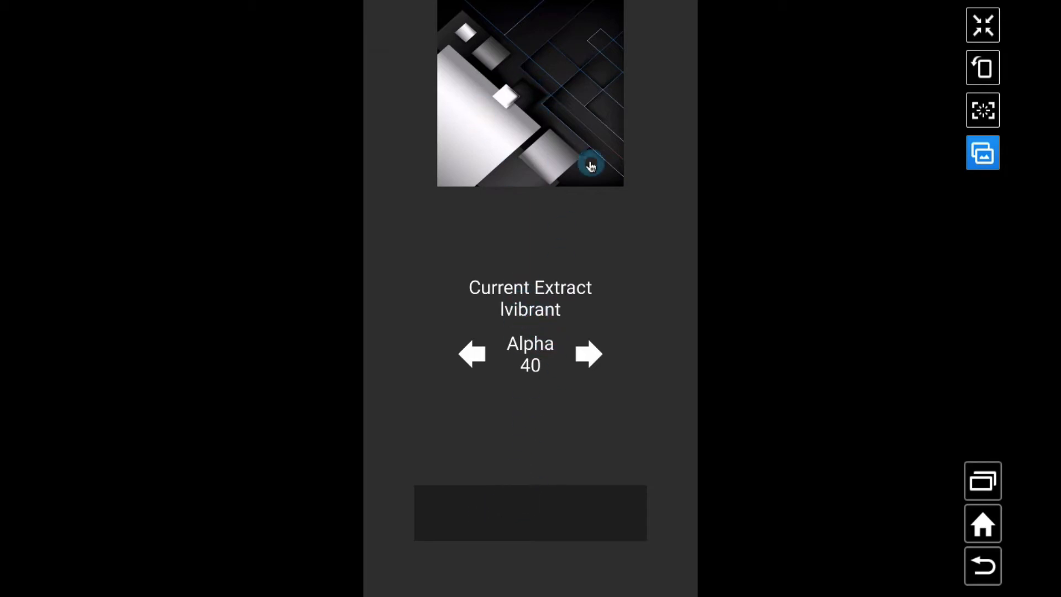
left_click(558, 355)
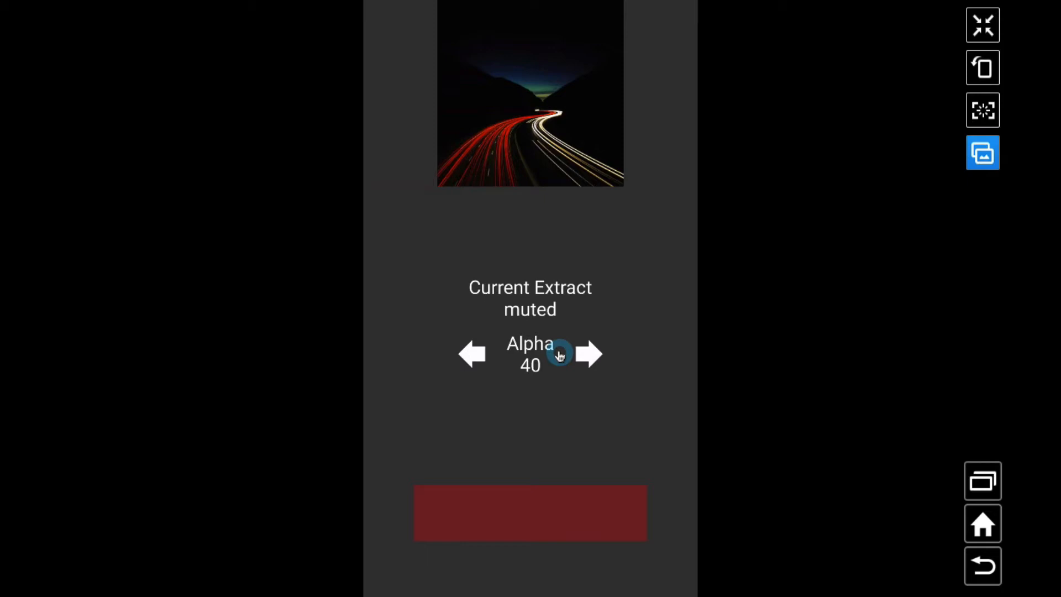
mouse_move(543, 318)
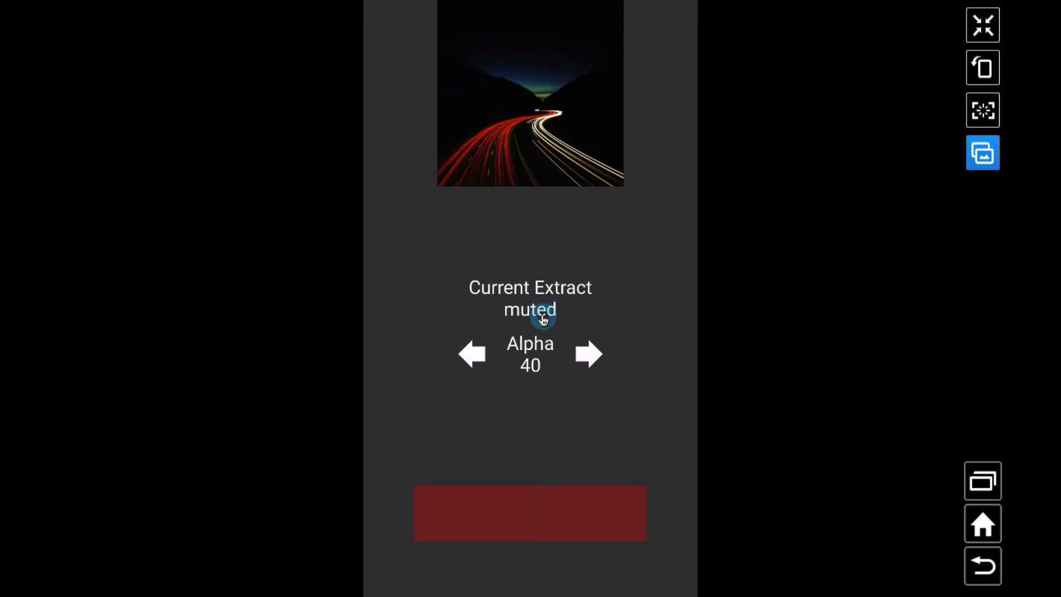
left_click(530, 310)
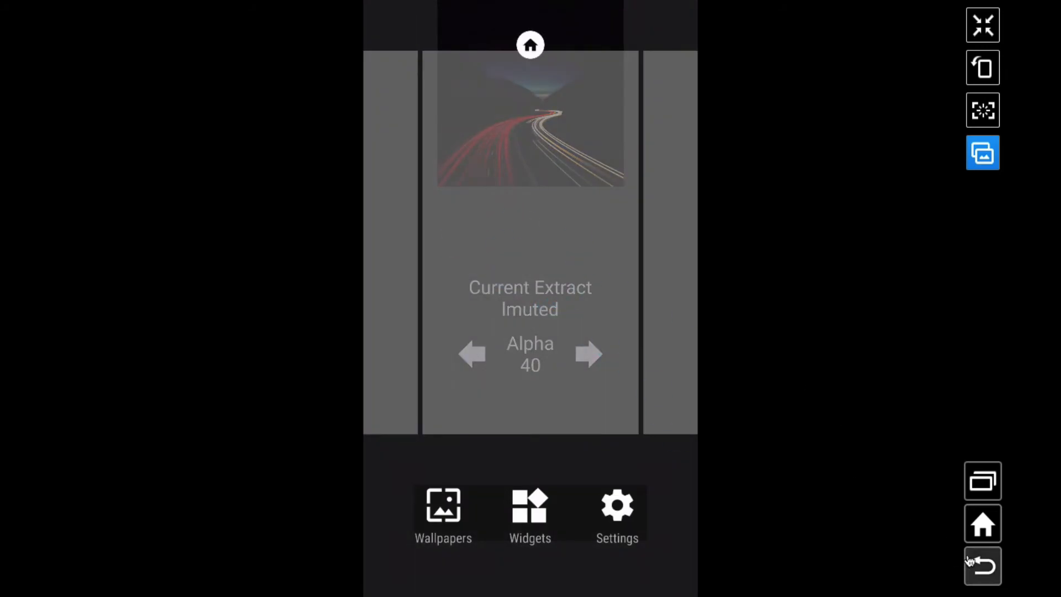
left_click(607, 329)
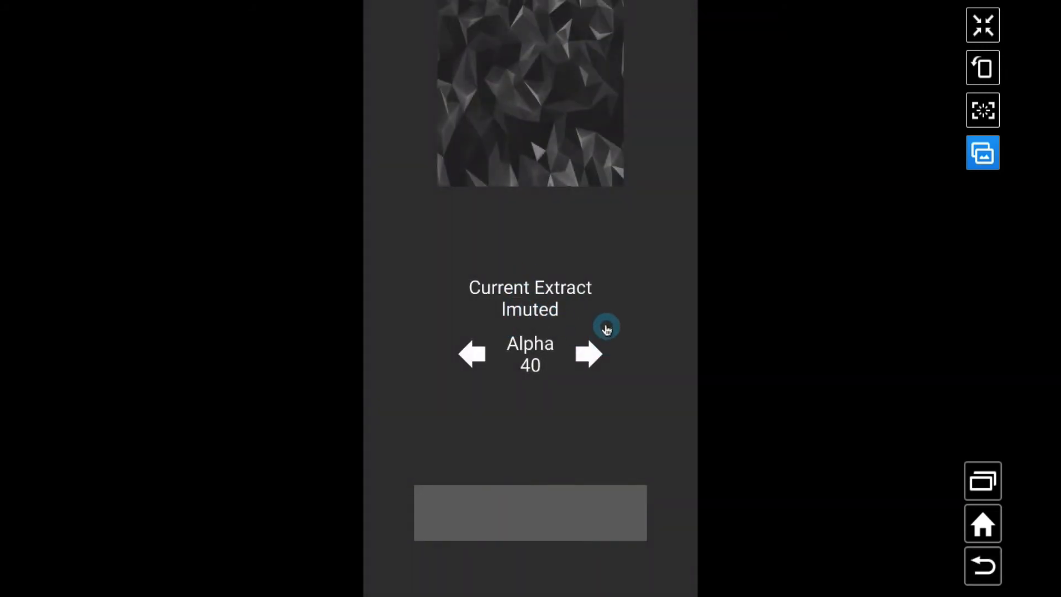
mouse_move(596, 302)
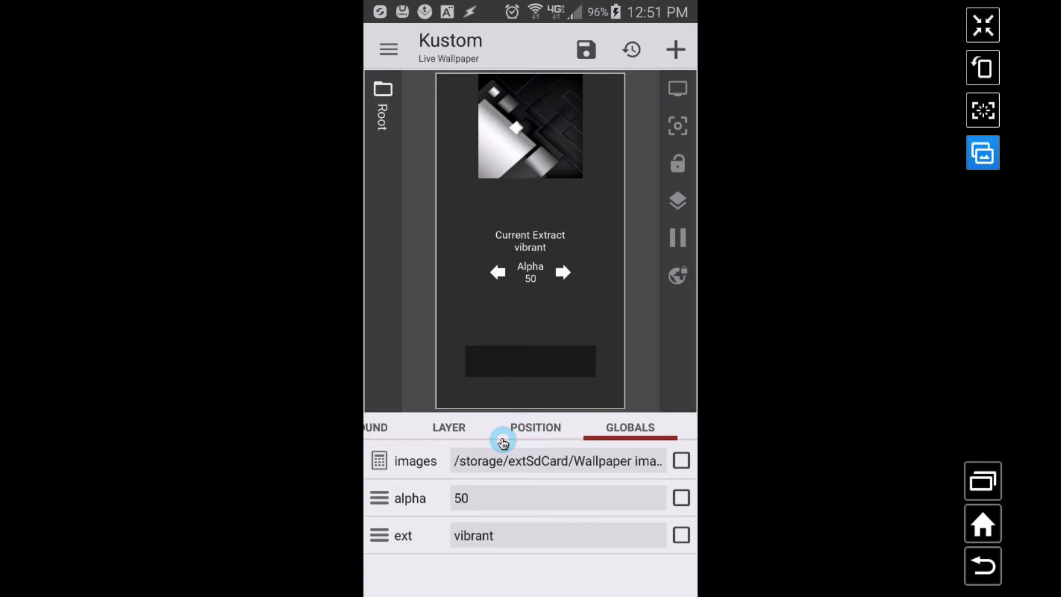
Step: Show the Root items list with its two shapes, text and overlap group
left_click(418, 428)
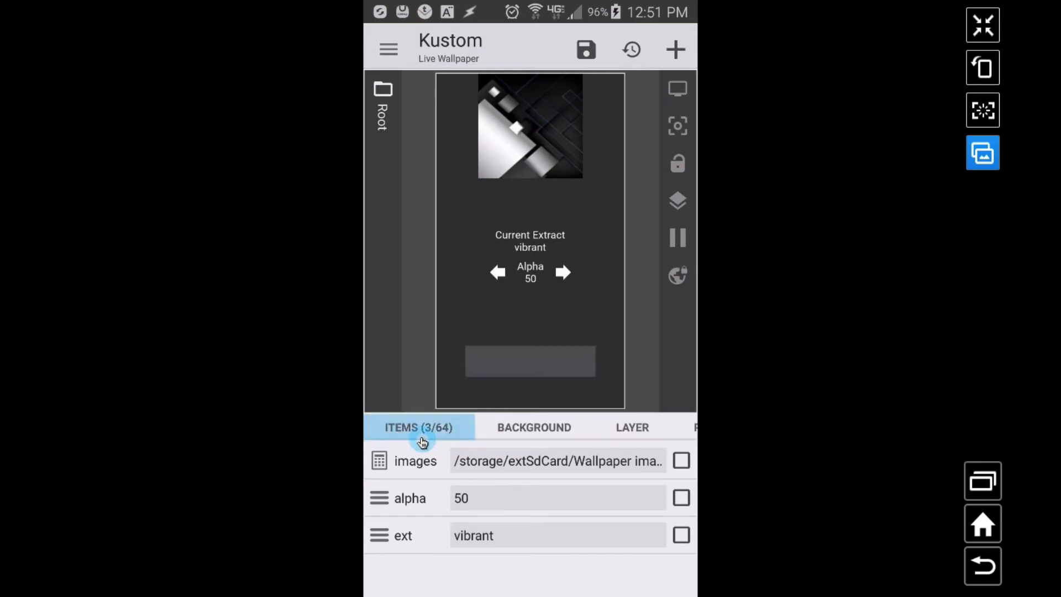
left_click(419, 427)
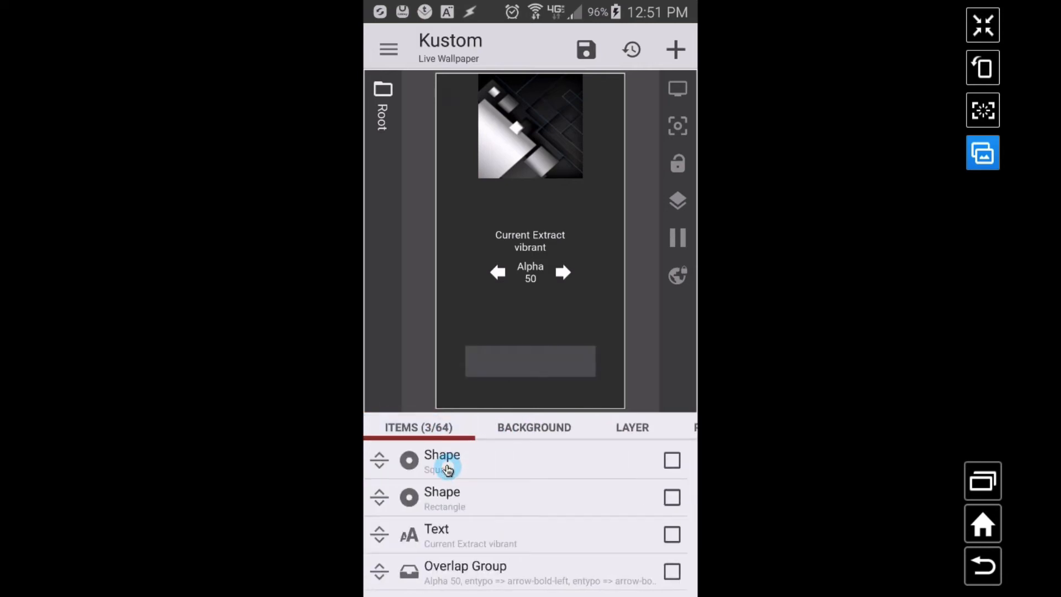
left_click(441, 460)
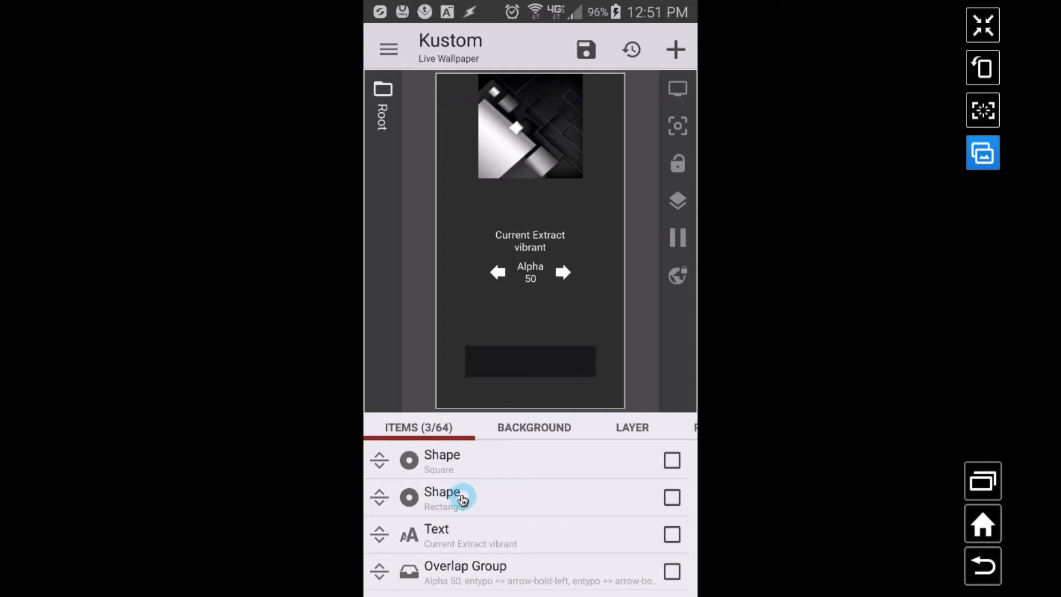
Step: Open the rectangle's paint colour formula $ce(bp(gv(ext),gv(images)),alpha,gv(alpha))$
left_click(441, 498)
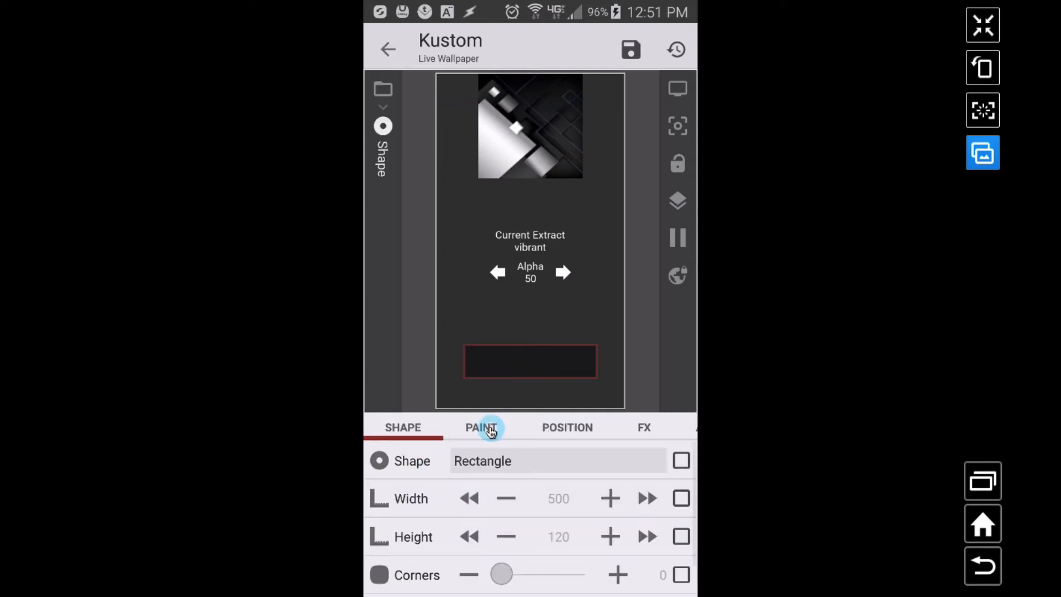
left_click(480, 428)
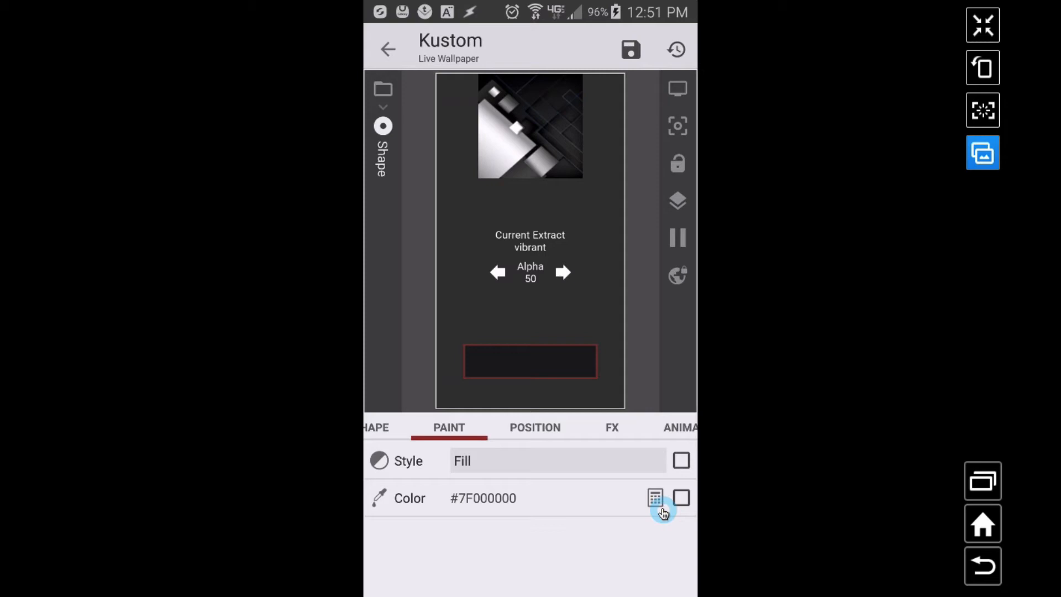
left_click(655, 498)
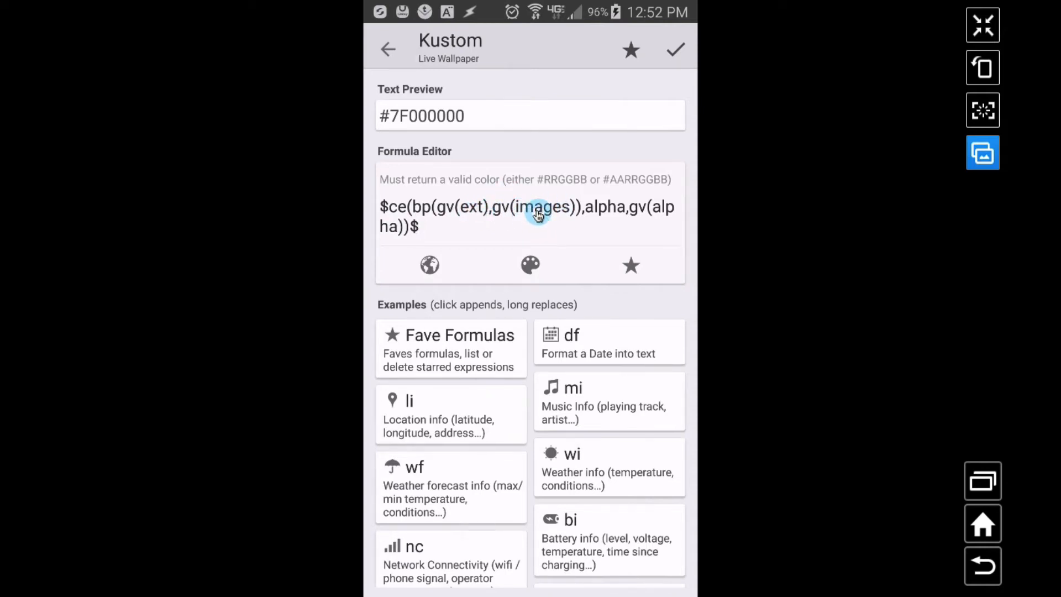
mouse_move(623, 215)
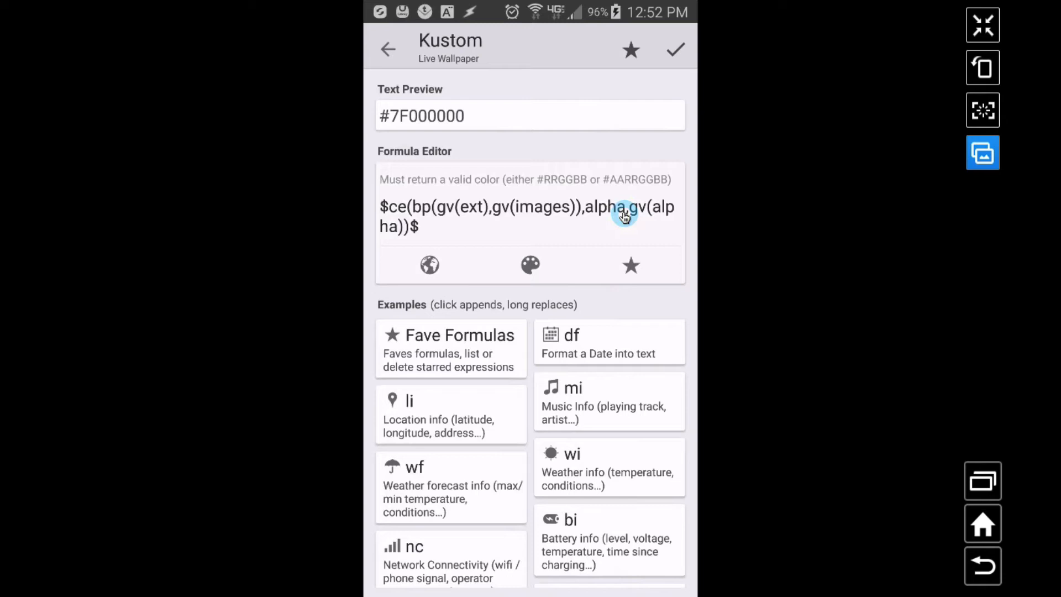
mouse_move(447, 226)
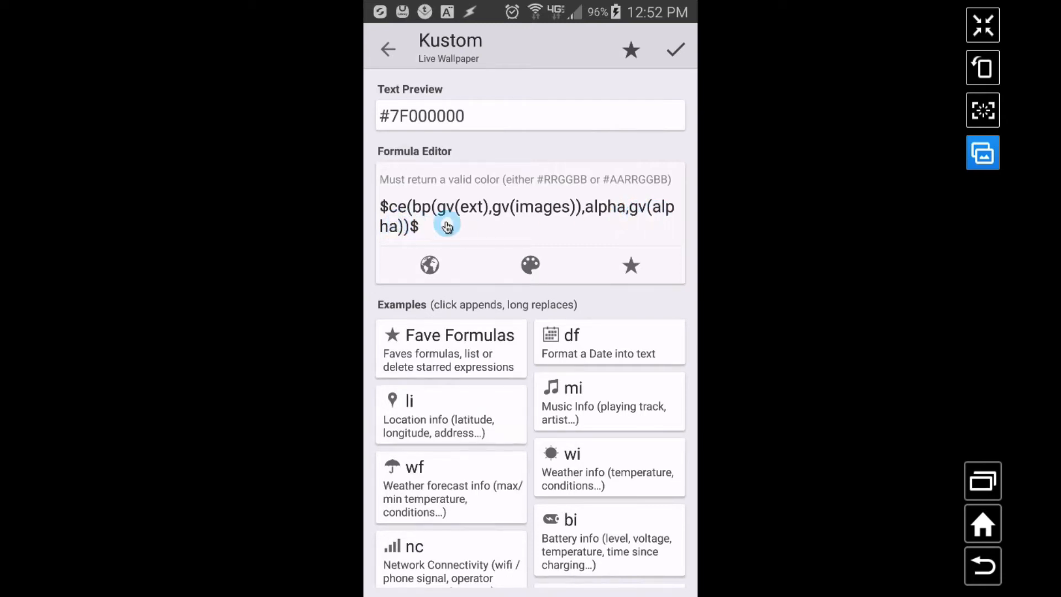
mouse_move(477, 196)
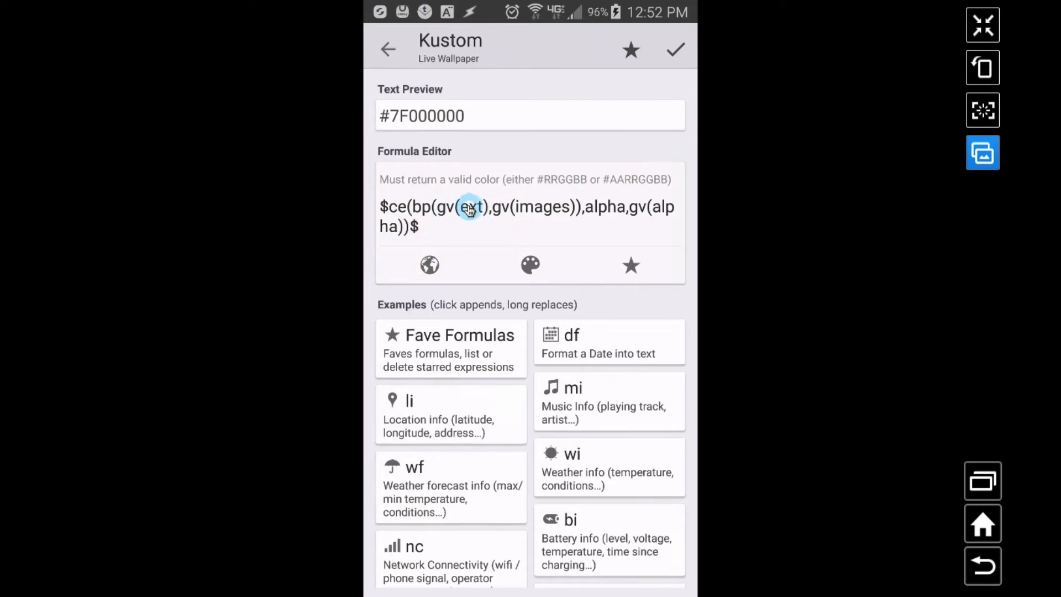
mouse_move(516, 215)
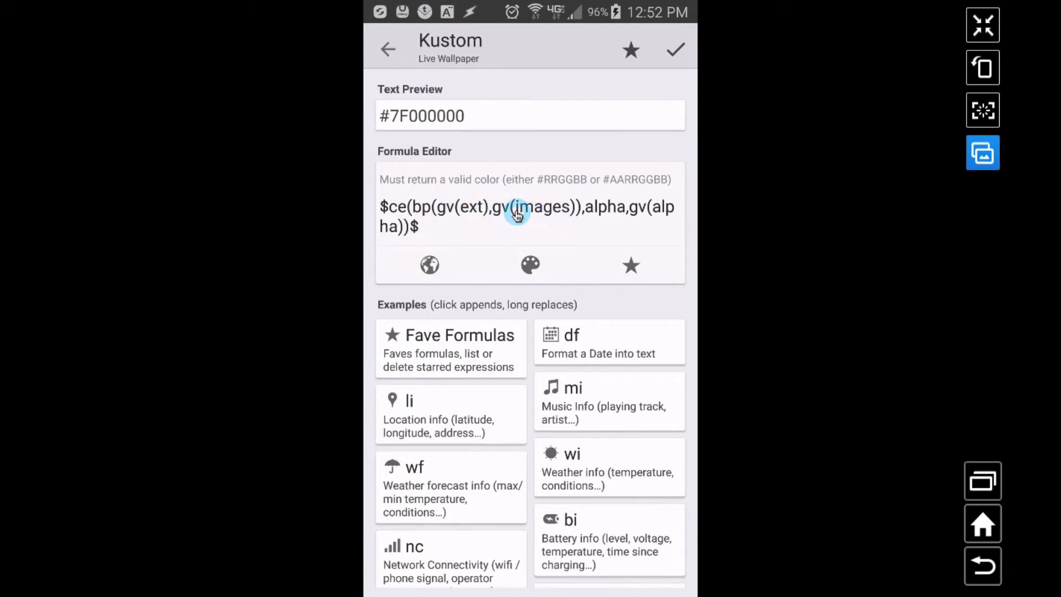
mouse_move(542, 214)
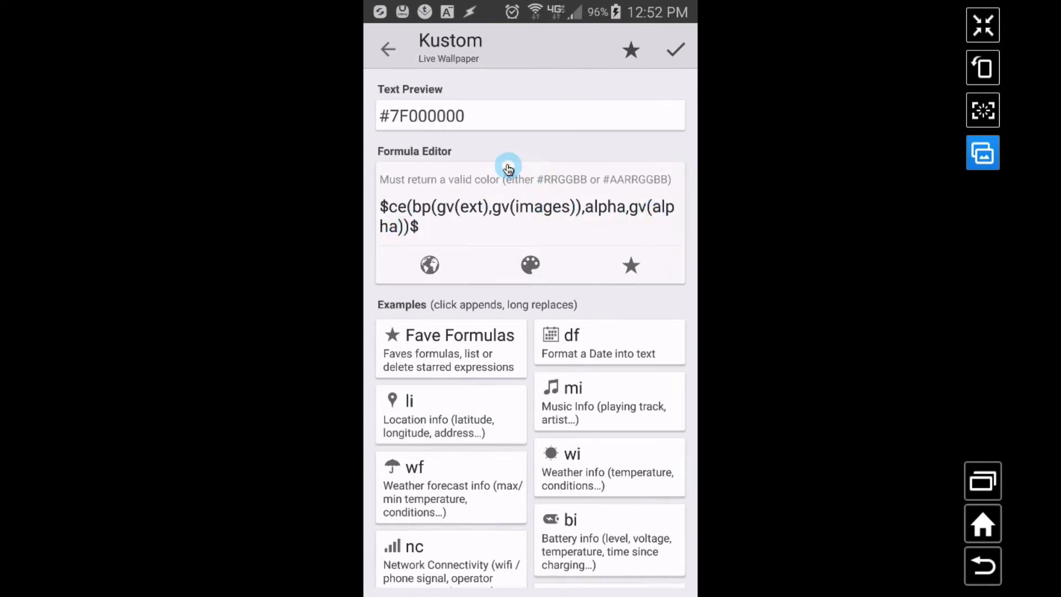
mouse_move(911, 393)
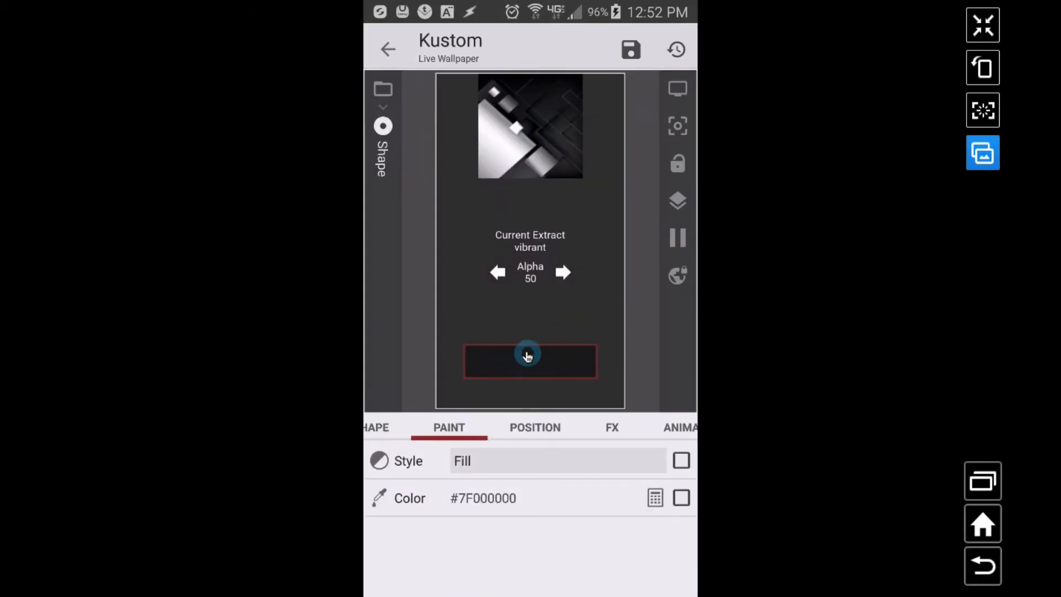
Step: Return from the colour formula to the Root items list
left_click(388, 49)
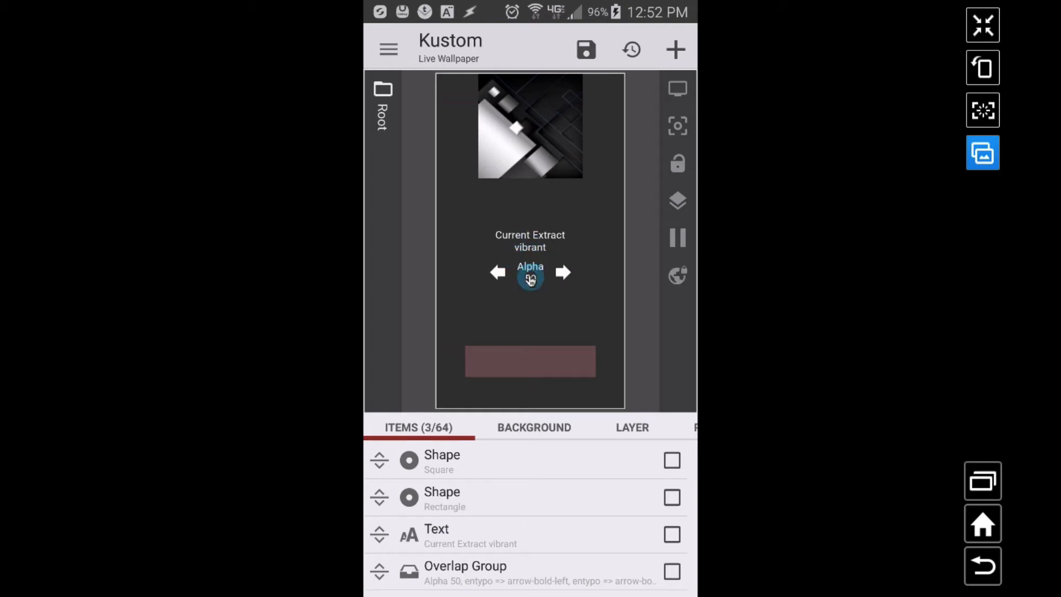
mouse_move(534, 347)
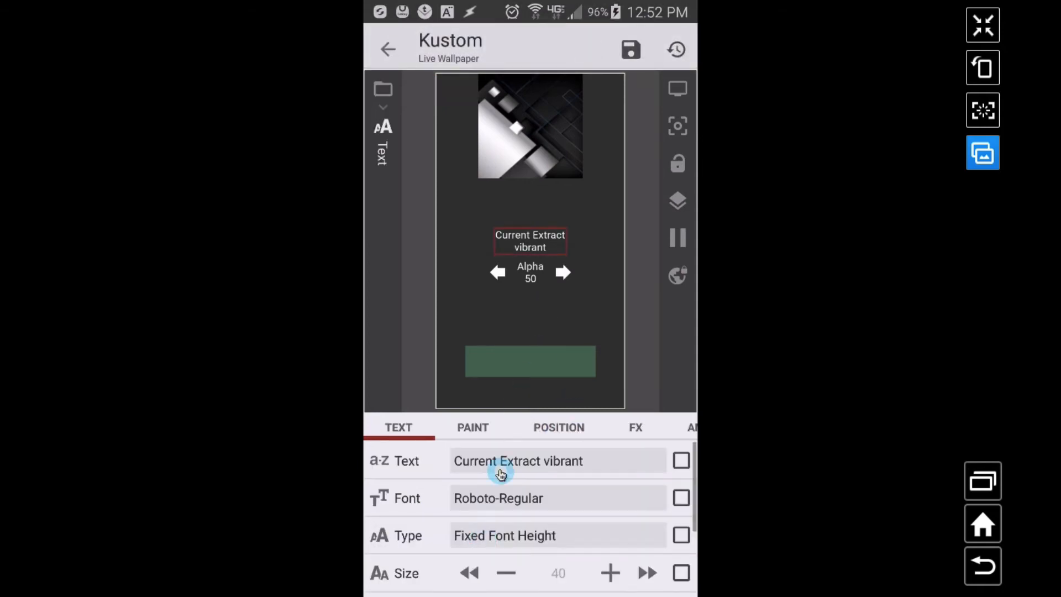
Step: Review the label's text formula Current Extract $gv(ext)$ and confirm it
left_click(518, 461)
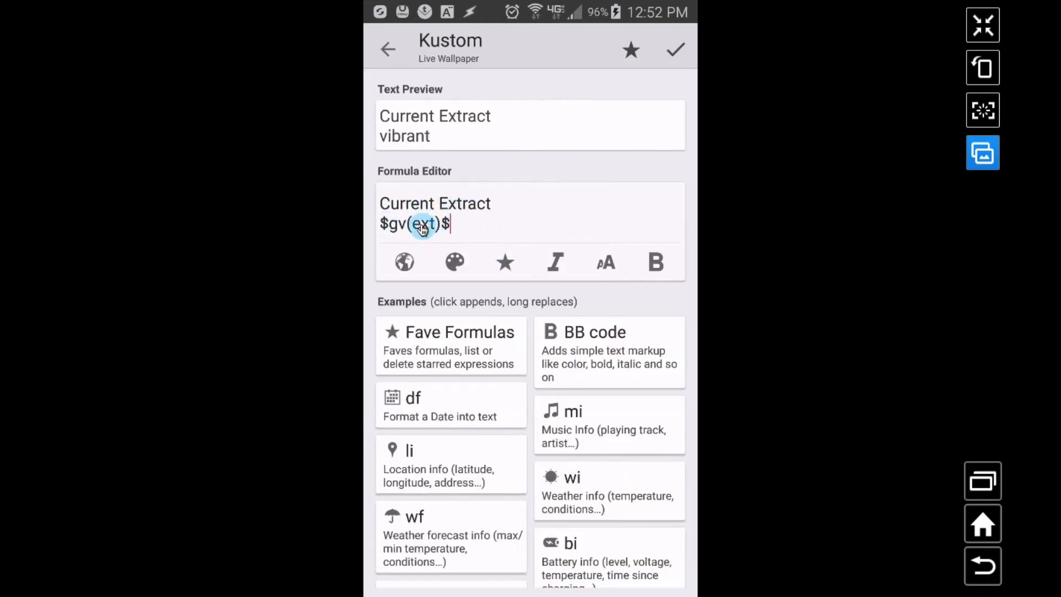
mouse_move(425, 138)
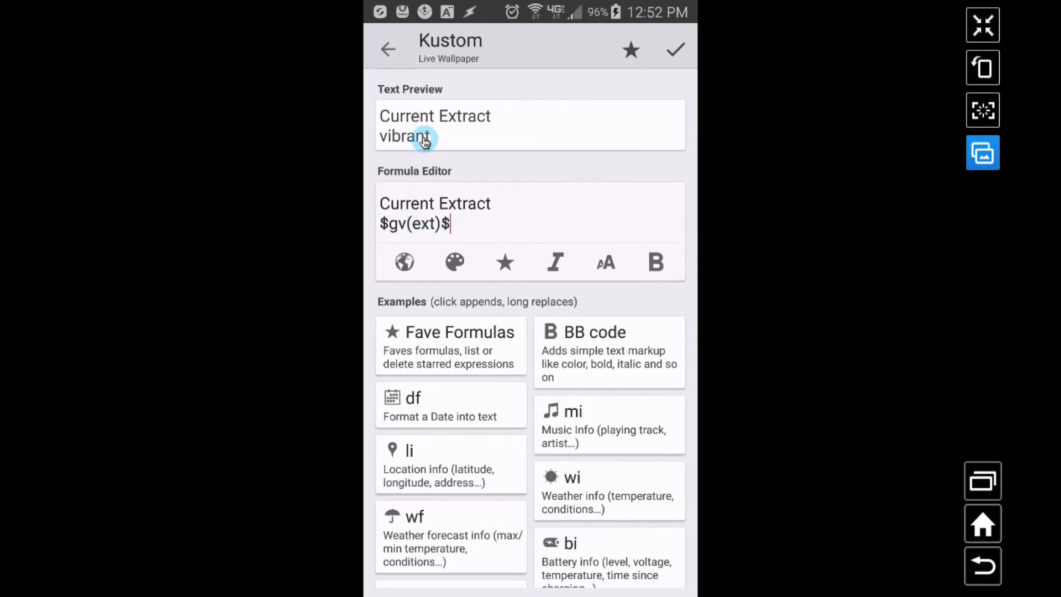
mouse_move(434, 162)
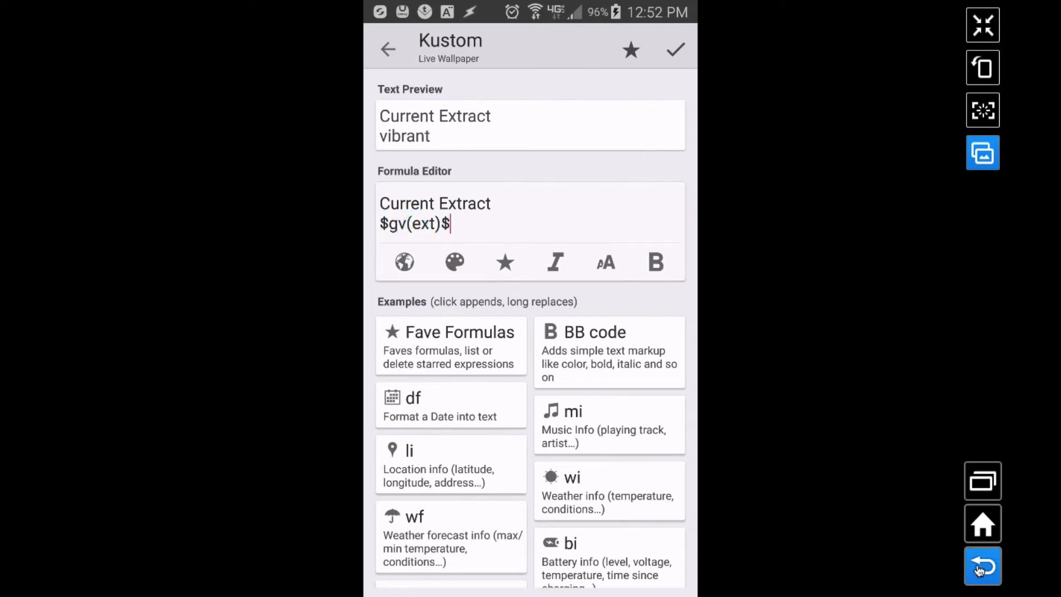
left_click(675, 49)
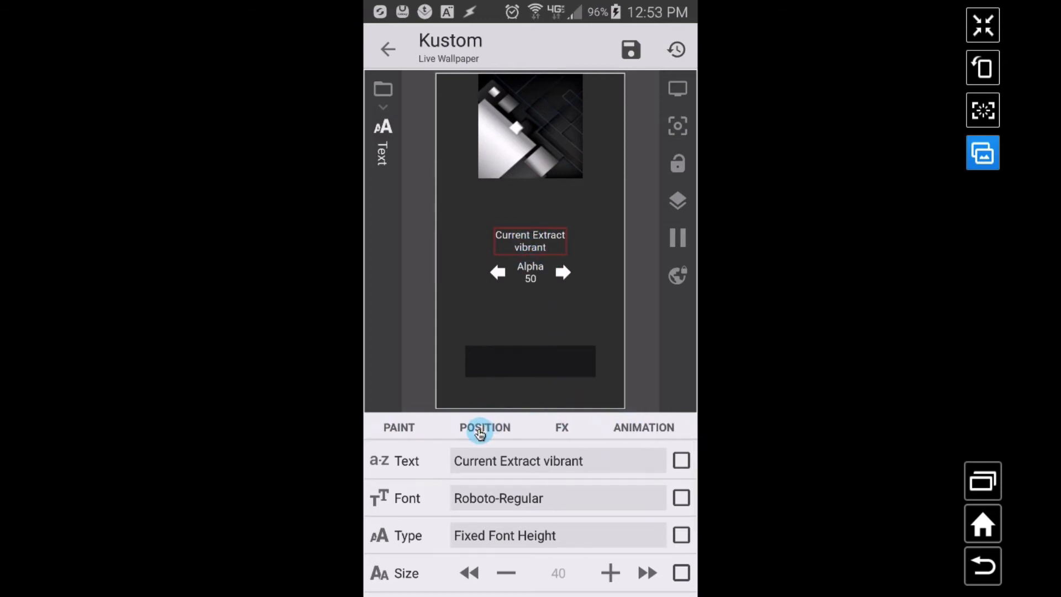
Step: Check the label's touch action Toggle Global Switch ext, keeping its entry as Next Value
left_click(481, 427)
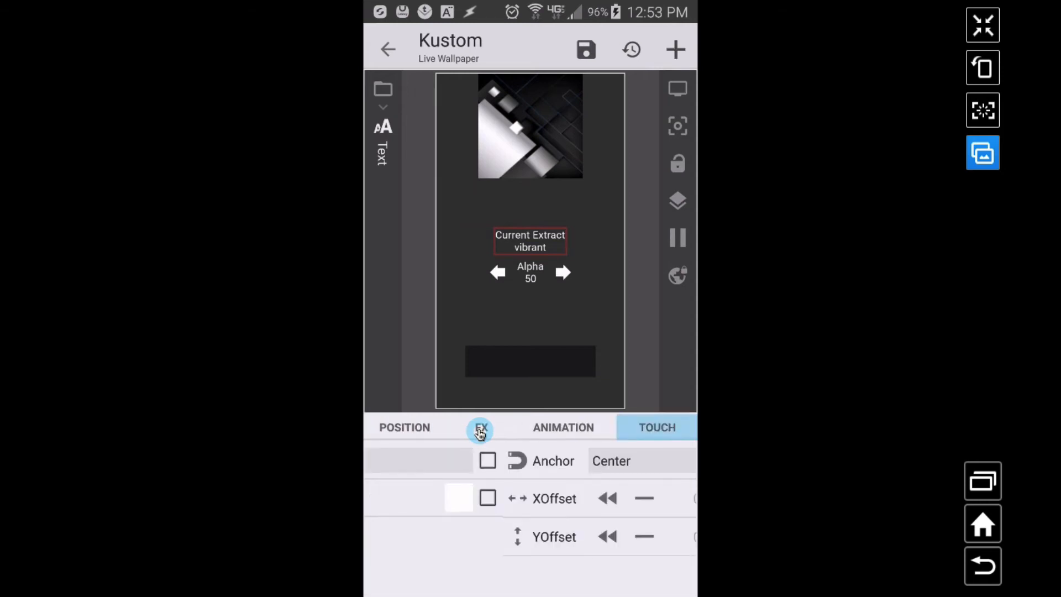
left_click(656, 427)
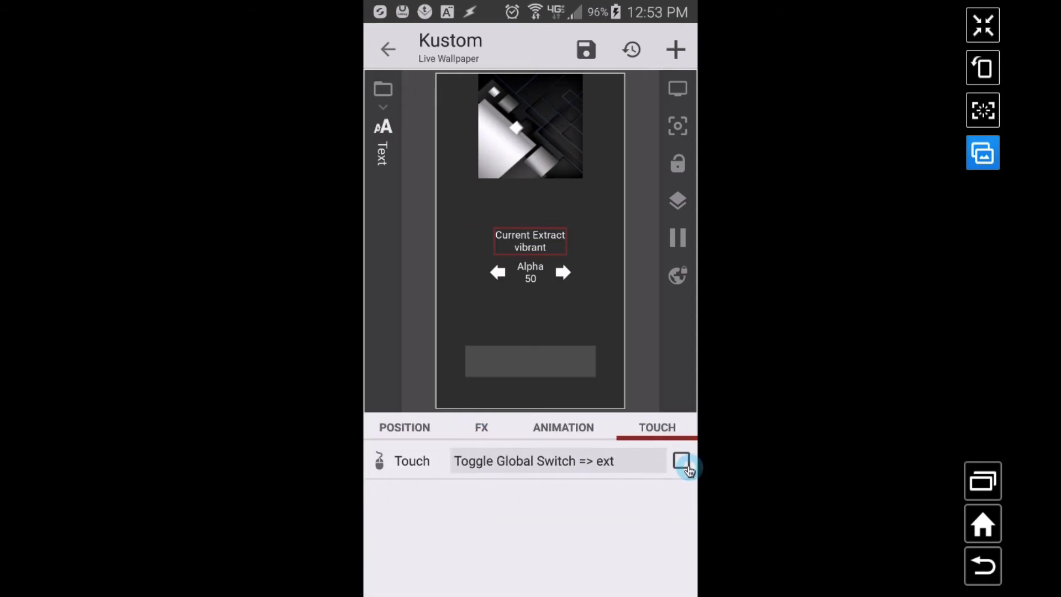
left_click(682, 461)
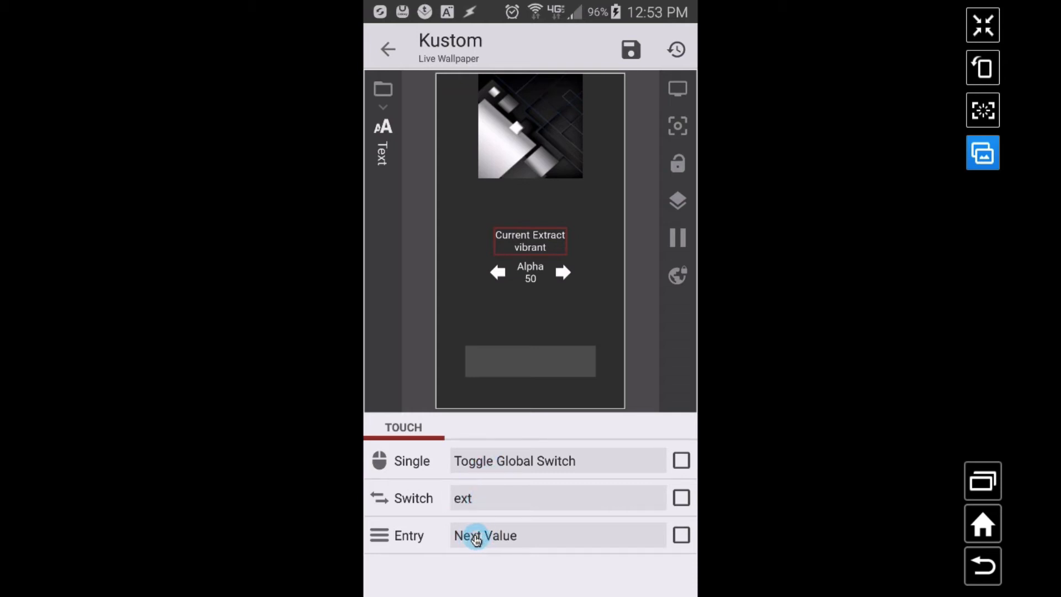
left_click(486, 535)
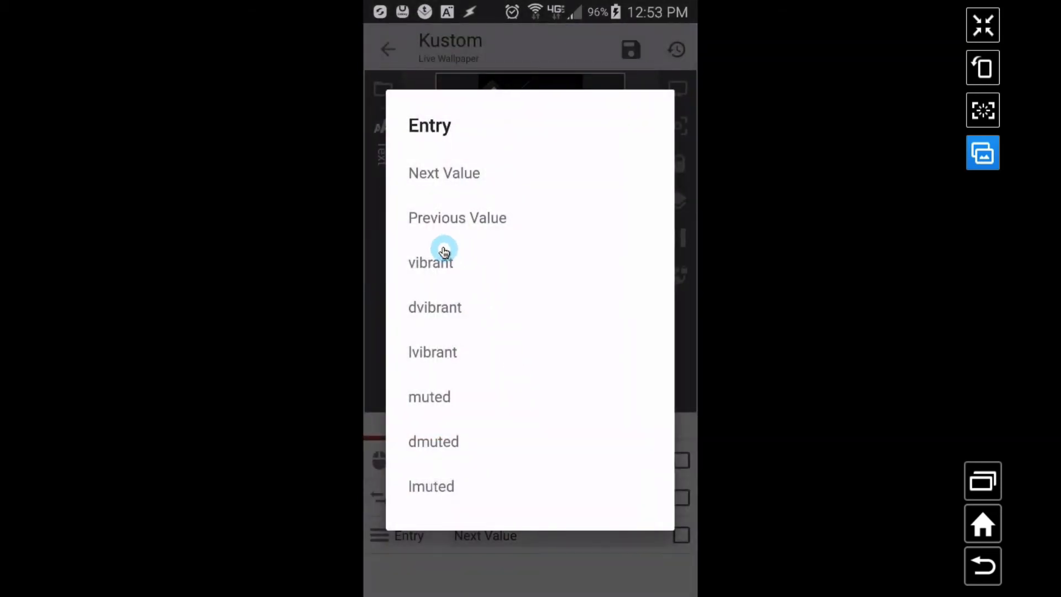
mouse_move(435, 314)
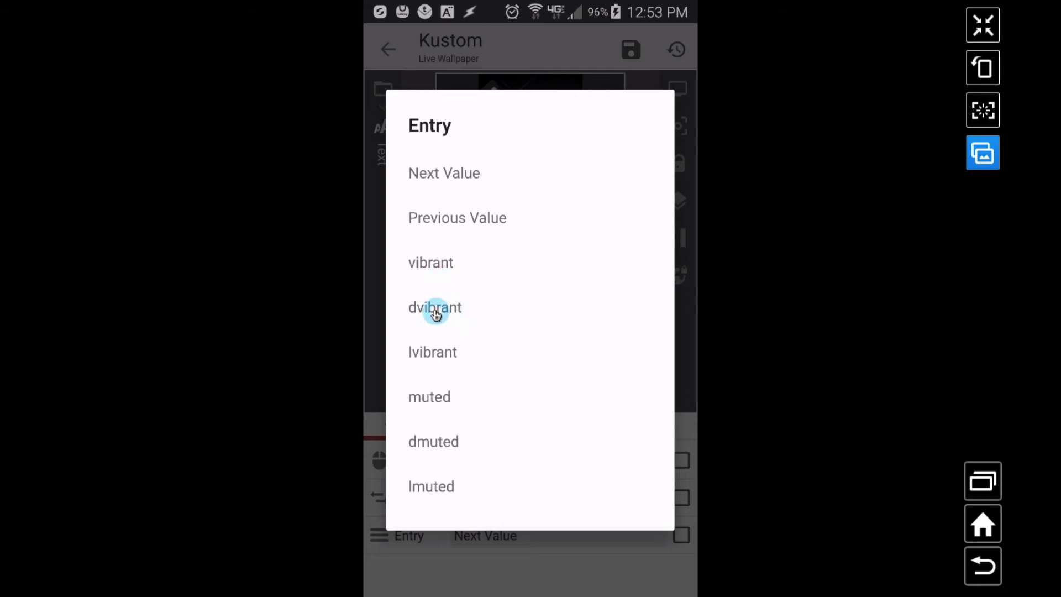
mouse_move(448, 357)
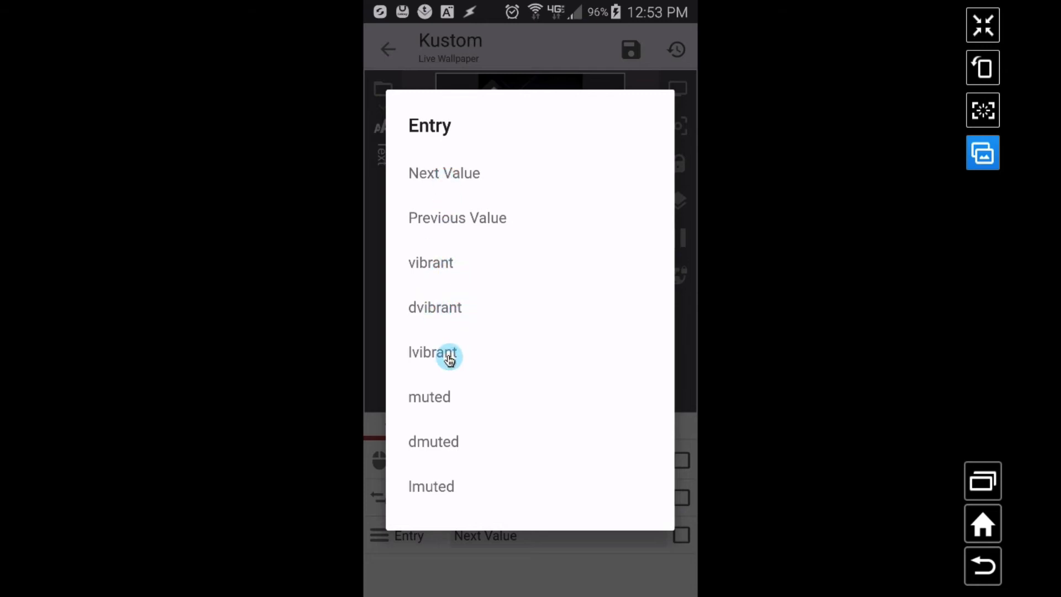
mouse_move(458, 217)
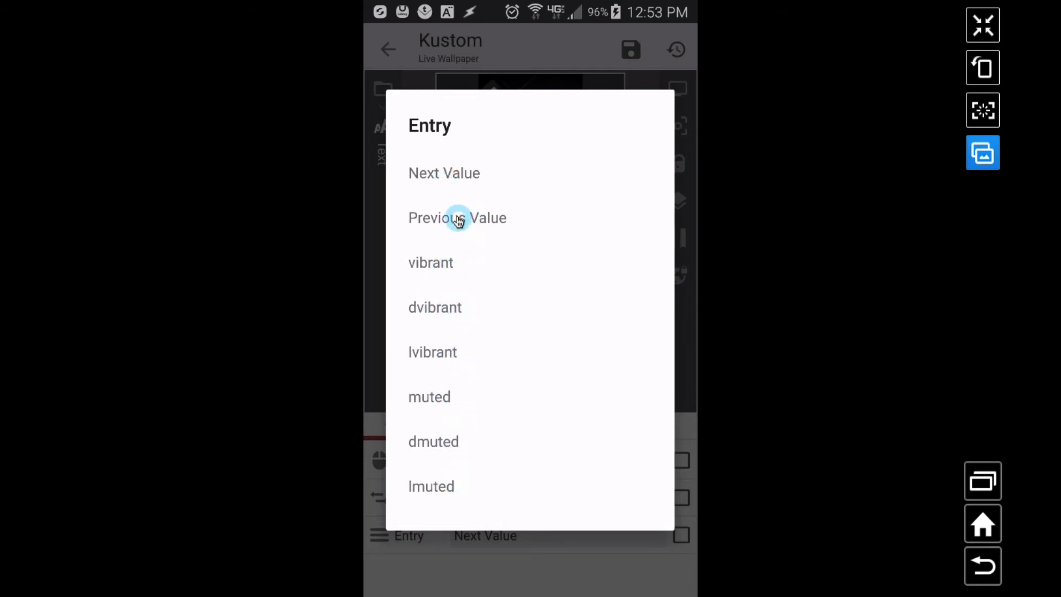
mouse_move(913, 528)
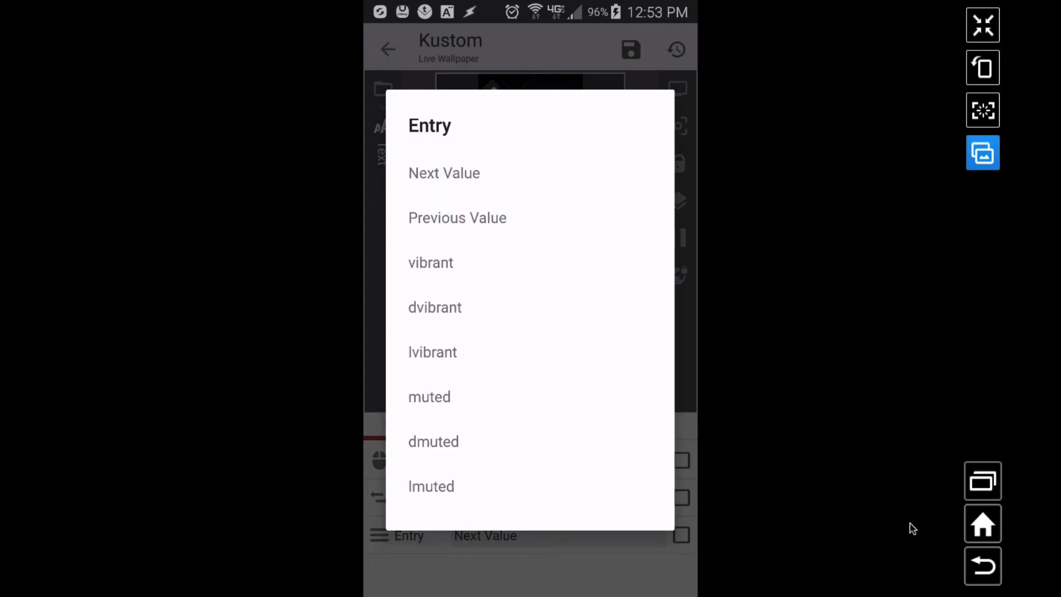
left_click(430, 262)
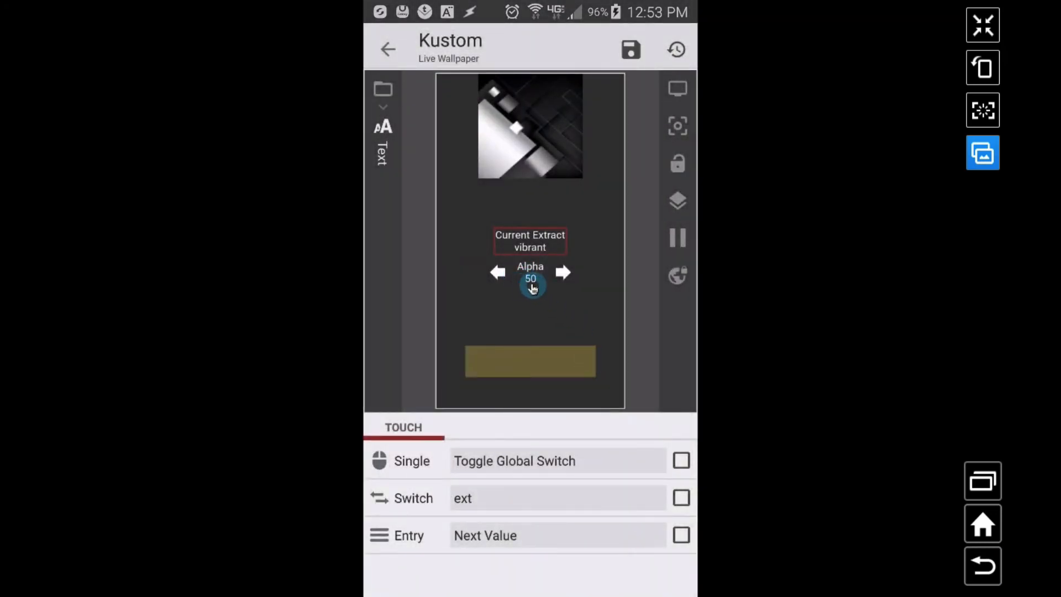
mouse_move(945, 561)
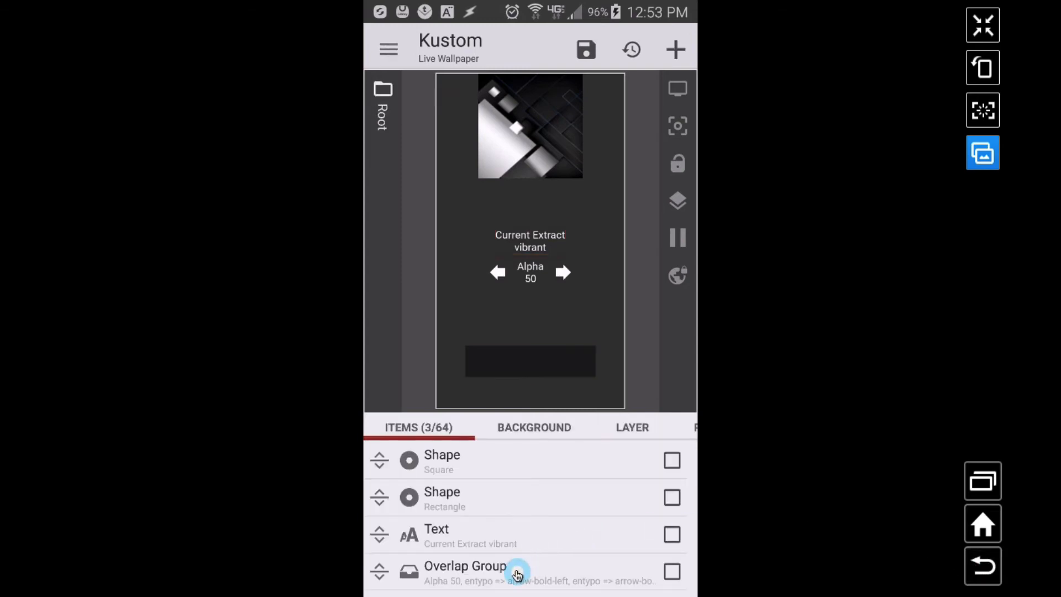
Step: Open the overlap group, inspect the left arrow icon, then view the Alpha 50 label's text formula
left_click(464, 565)
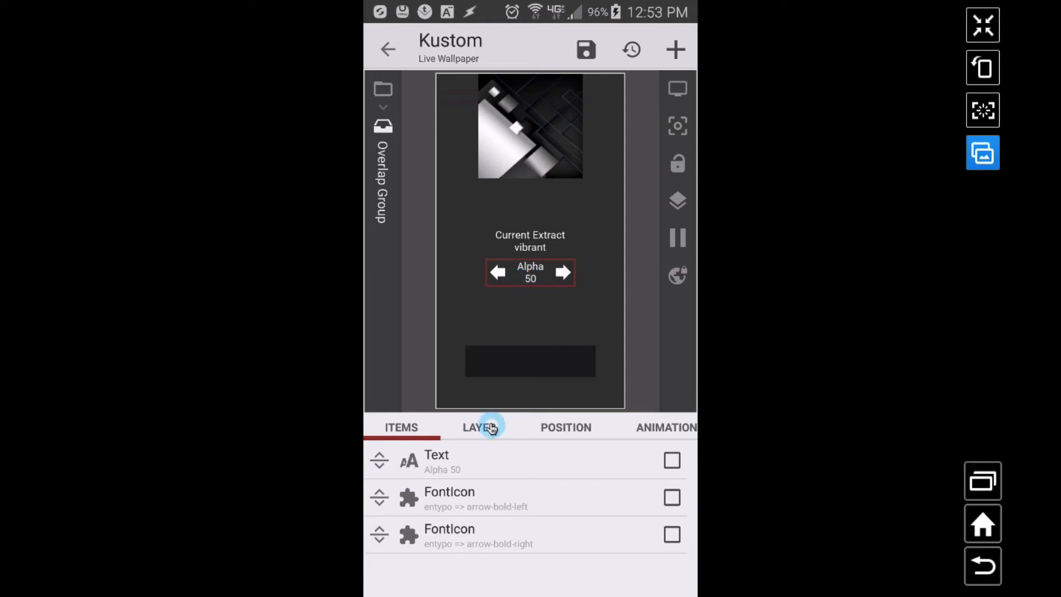
mouse_move(446, 499)
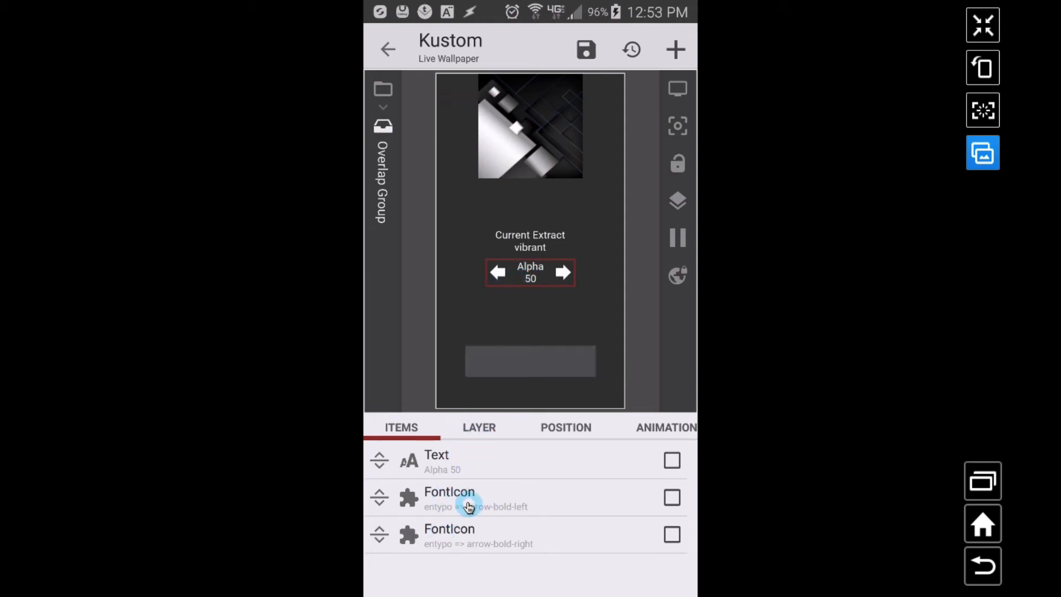
left_click(449, 497)
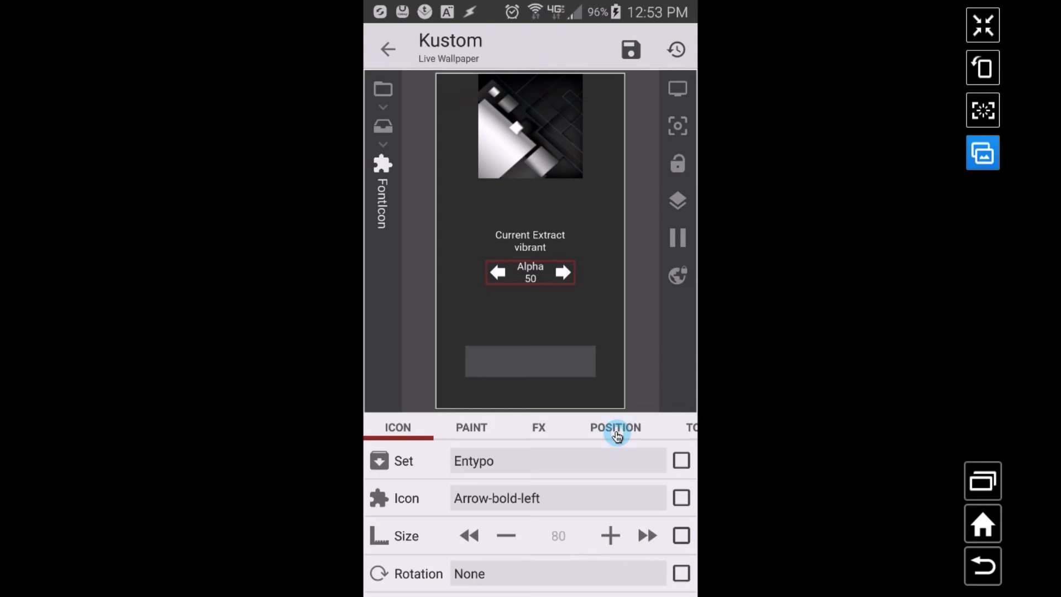
left_click(615, 427)
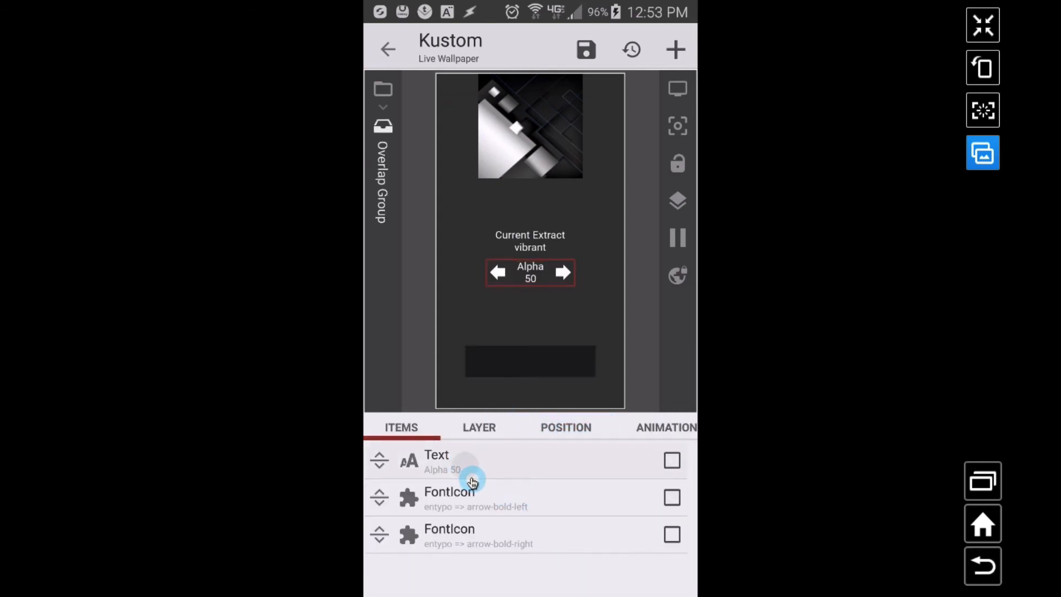
left_click(436, 461)
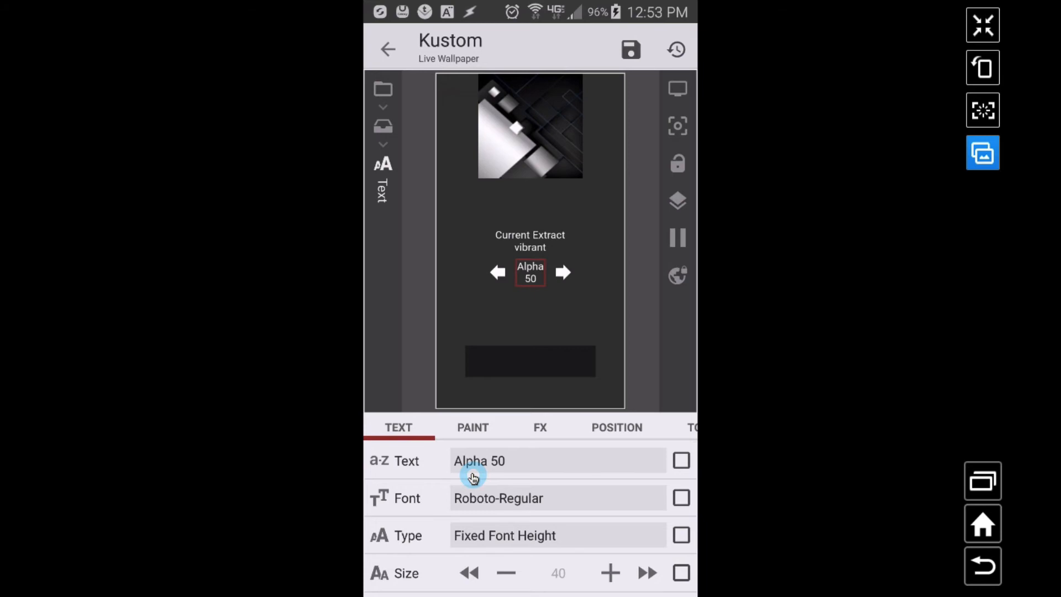
left_click(479, 461)
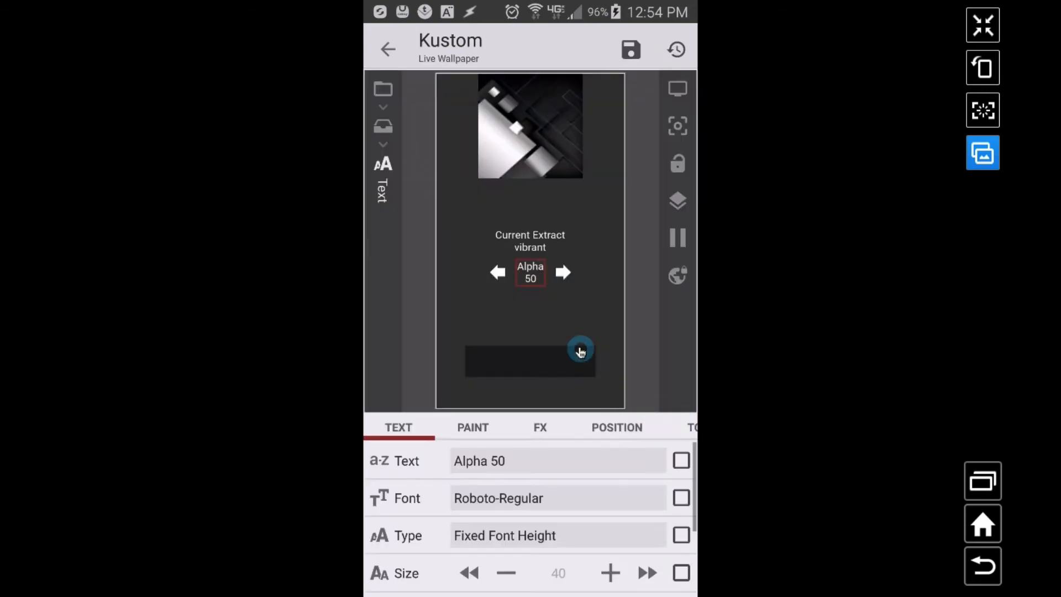
mouse_move(820, 511)
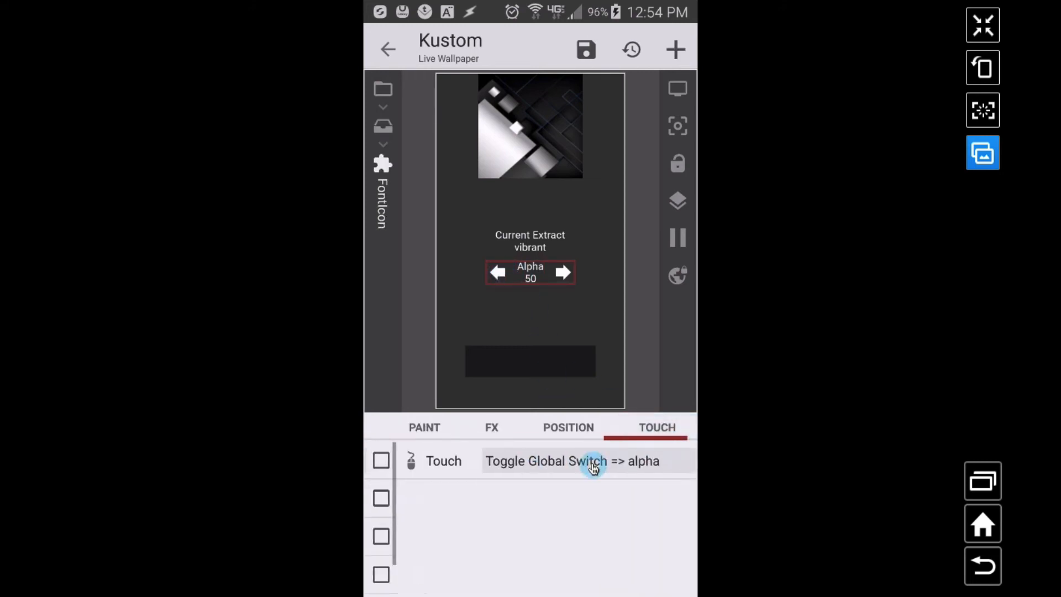
Step: Inspect the left arrow's tap action toggling alpha to its previous value, listing entries 0–100
left_click(572, 461)
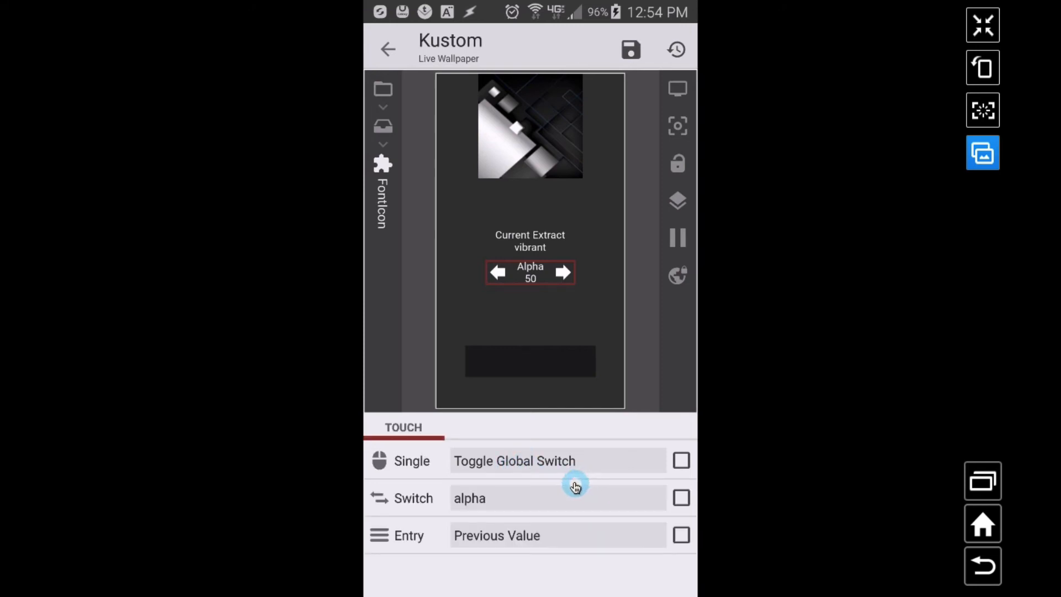
mouse_move(521, 338)
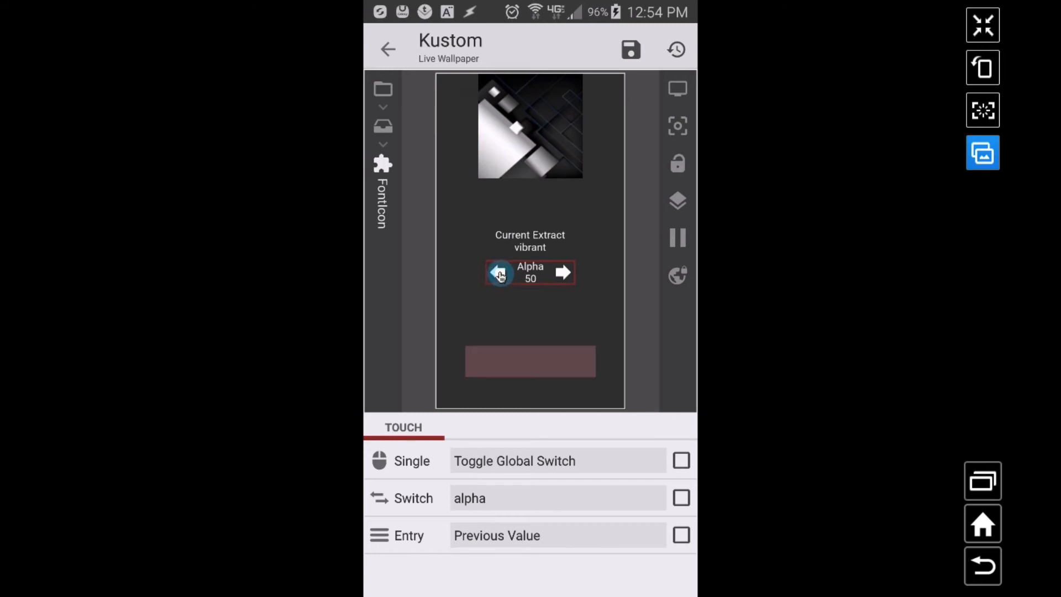
mouse_move(507, 296)
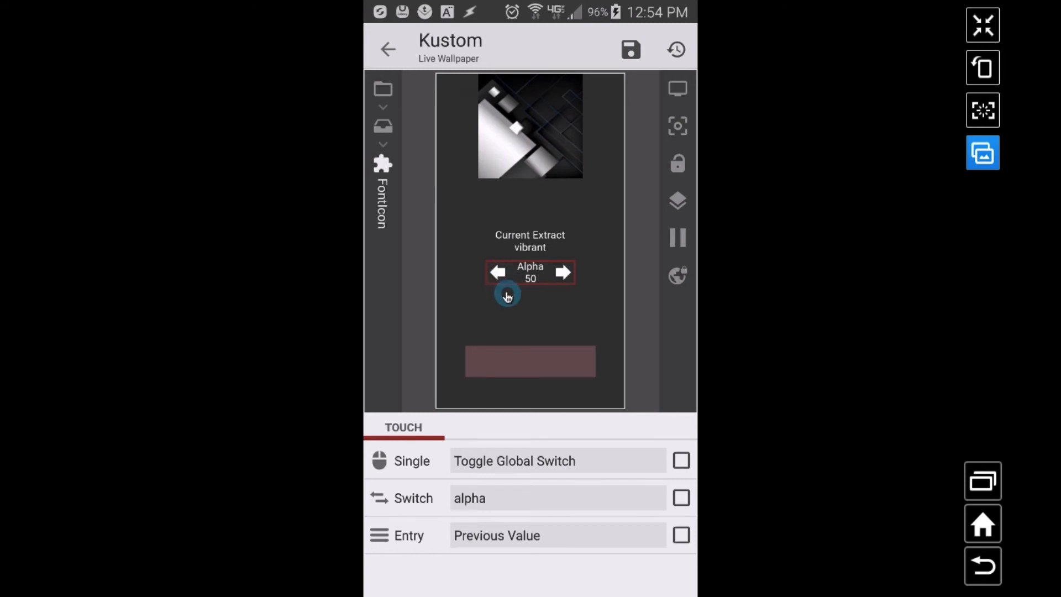
mouse_move(513, 310)
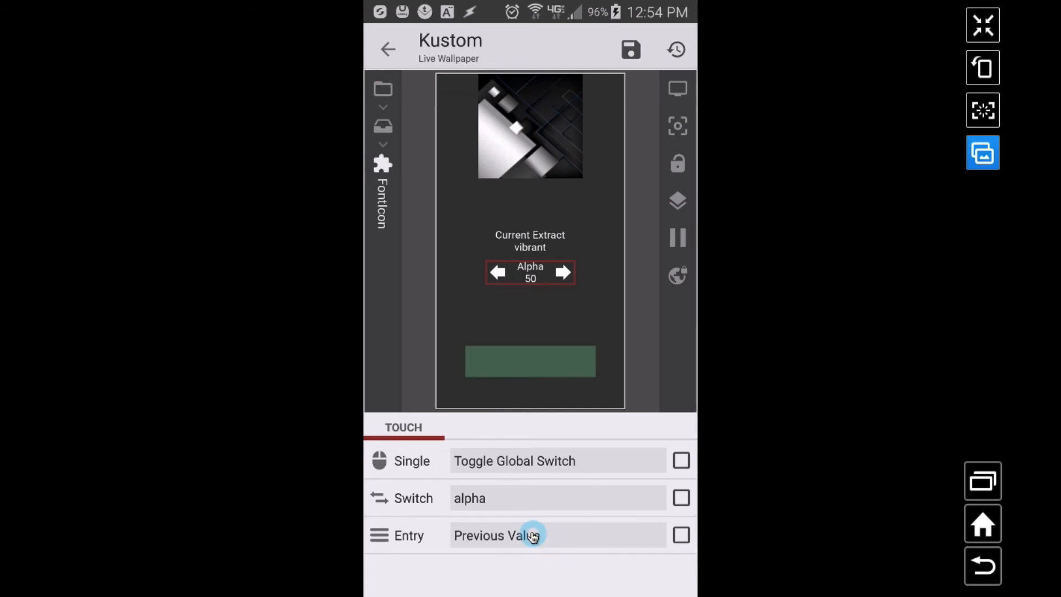
left_click(534, 535)
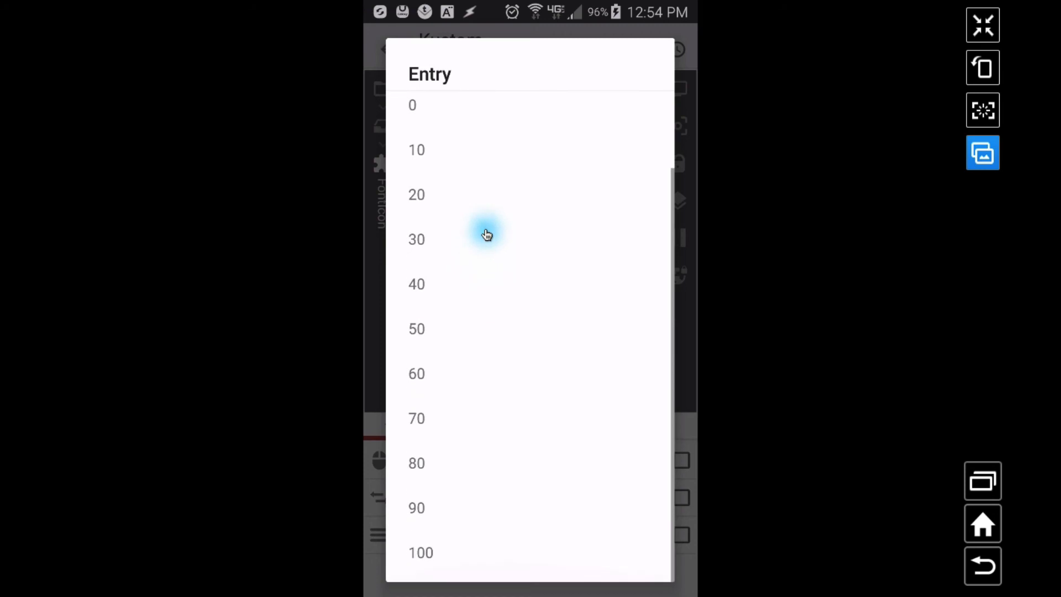
mouse_move(440, 525)
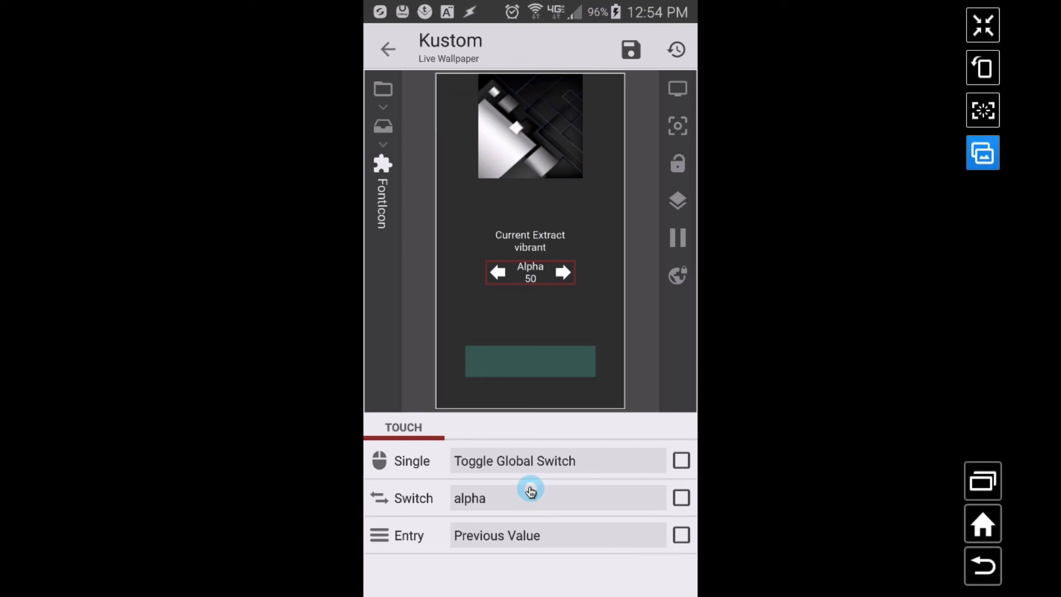
mouse_move(567, 496)
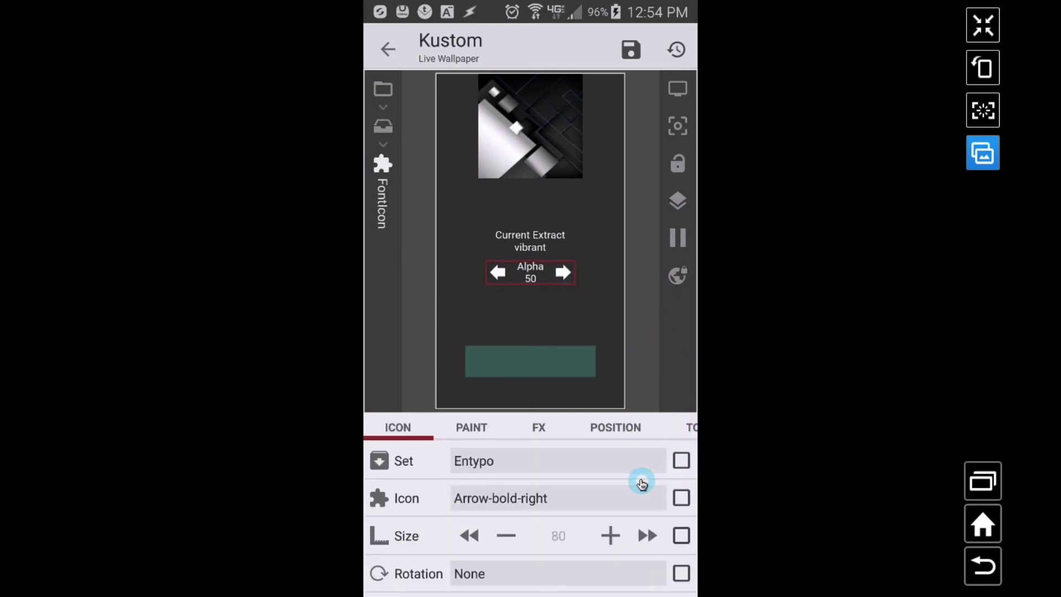
Step: Make the right arrow's tap toggle the alpha switch to Next Value
left_click(691, 428)
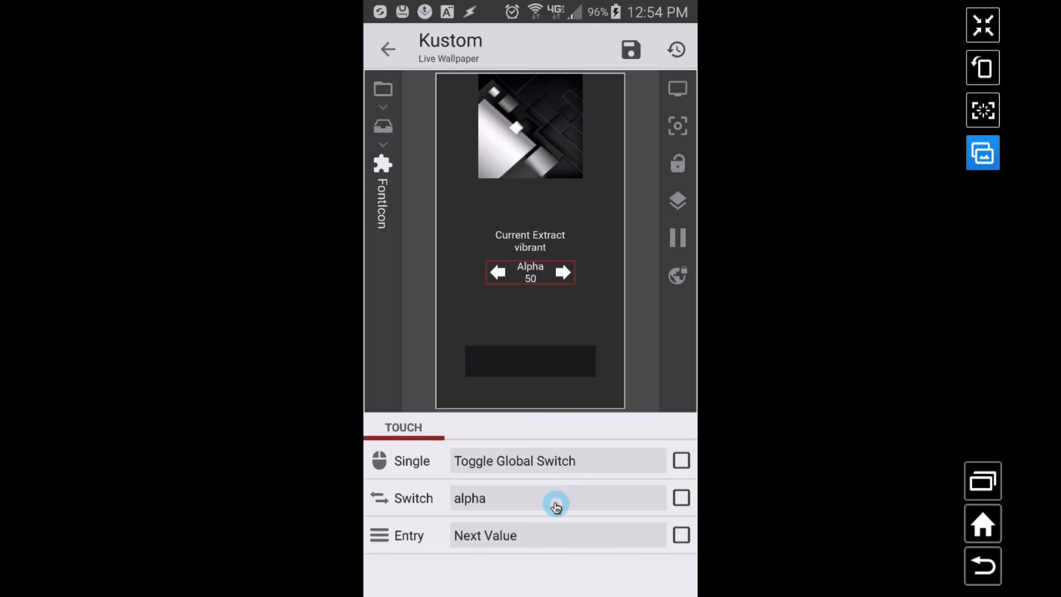
mouse_move(498, 540)
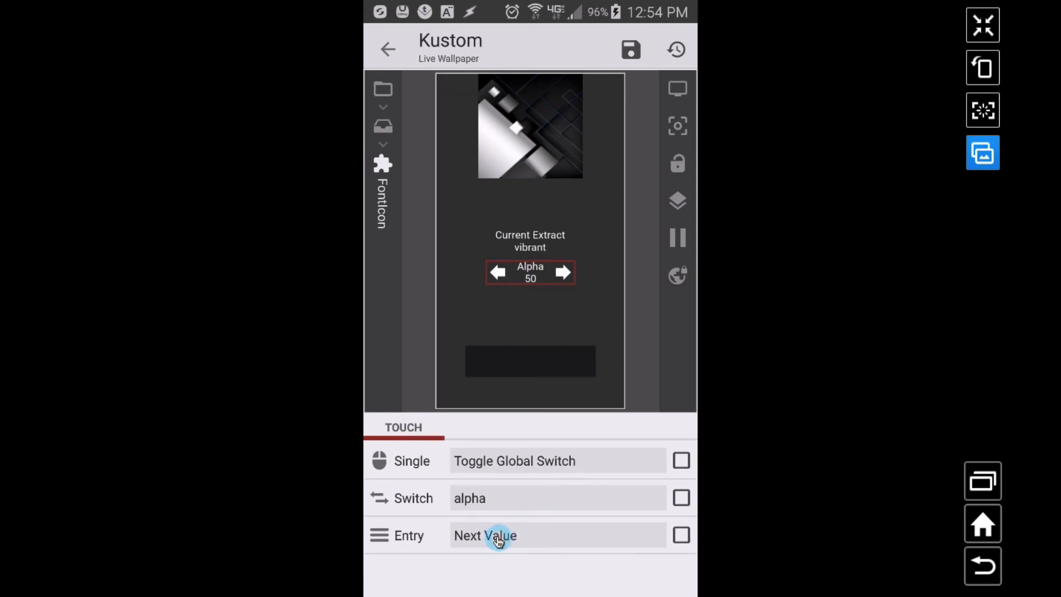
left_click(681, 535)
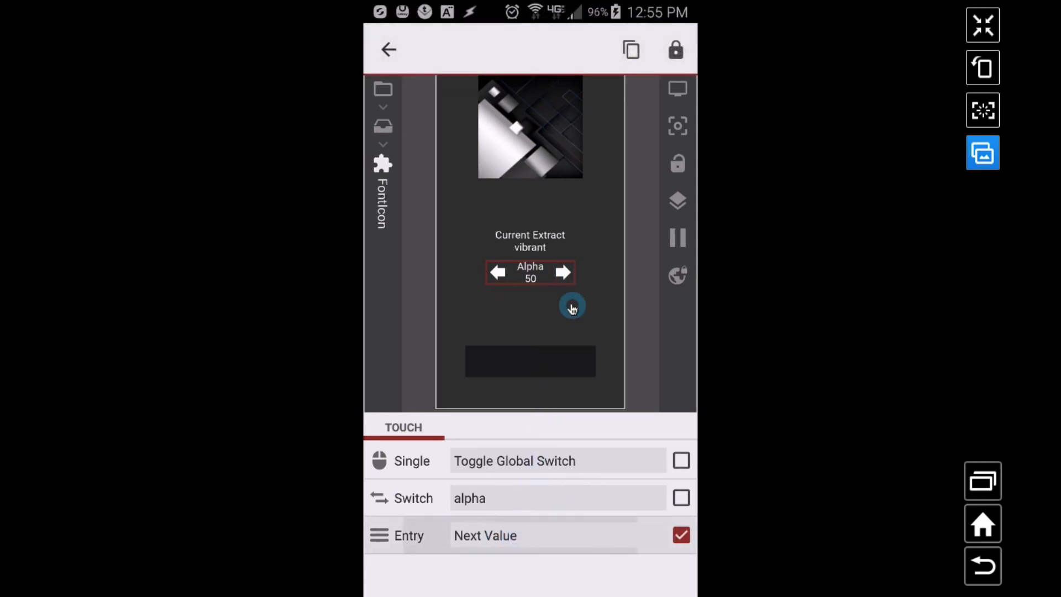
left_click(485, 536)
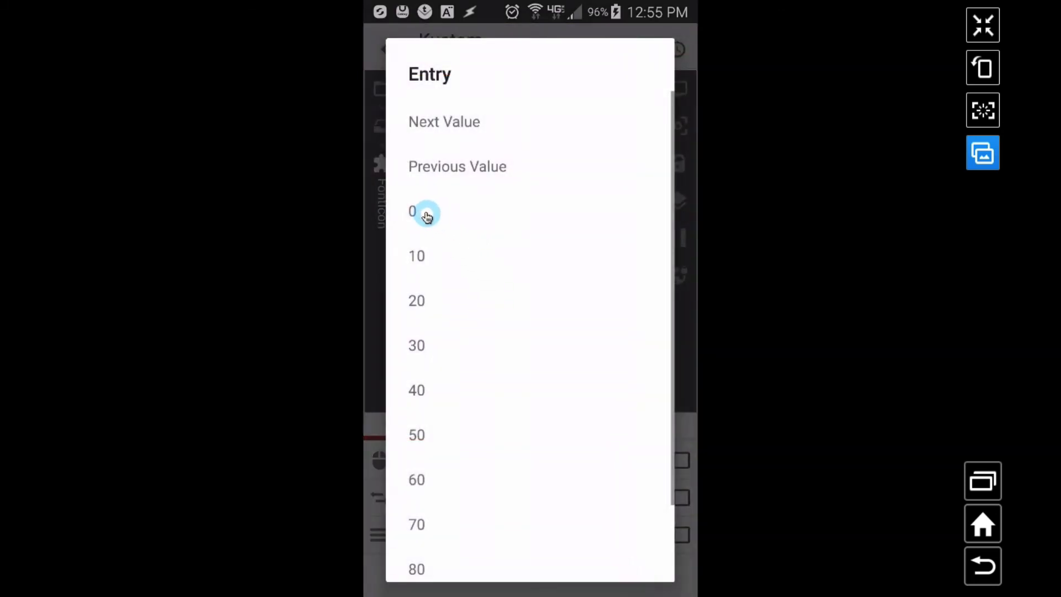
mouse_move(452, 357)
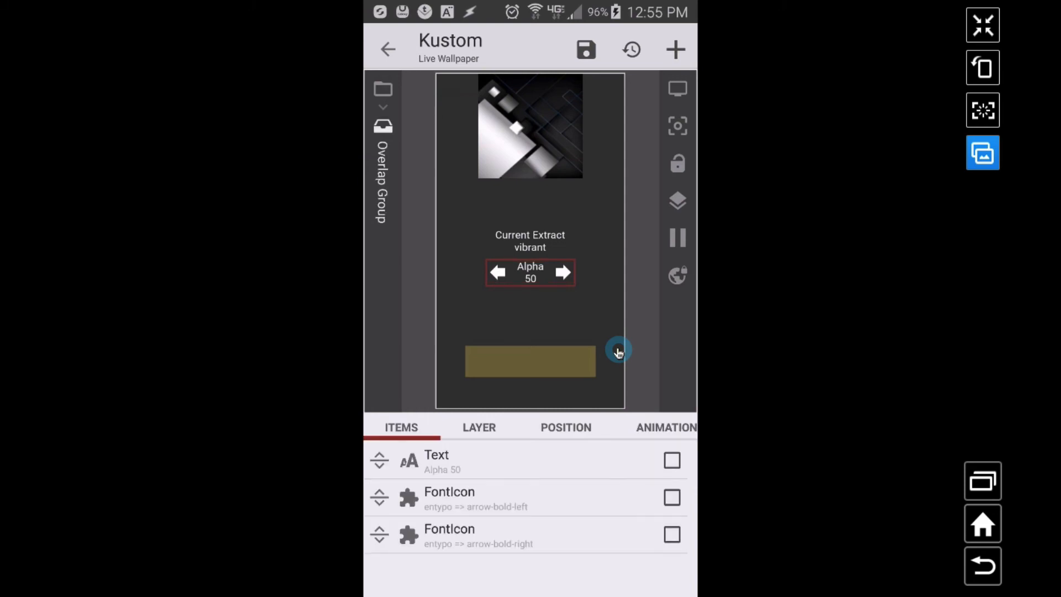
Step: Add a time Text item at Root, anchored Bottom with YOffset 140
left_click(388, 50)
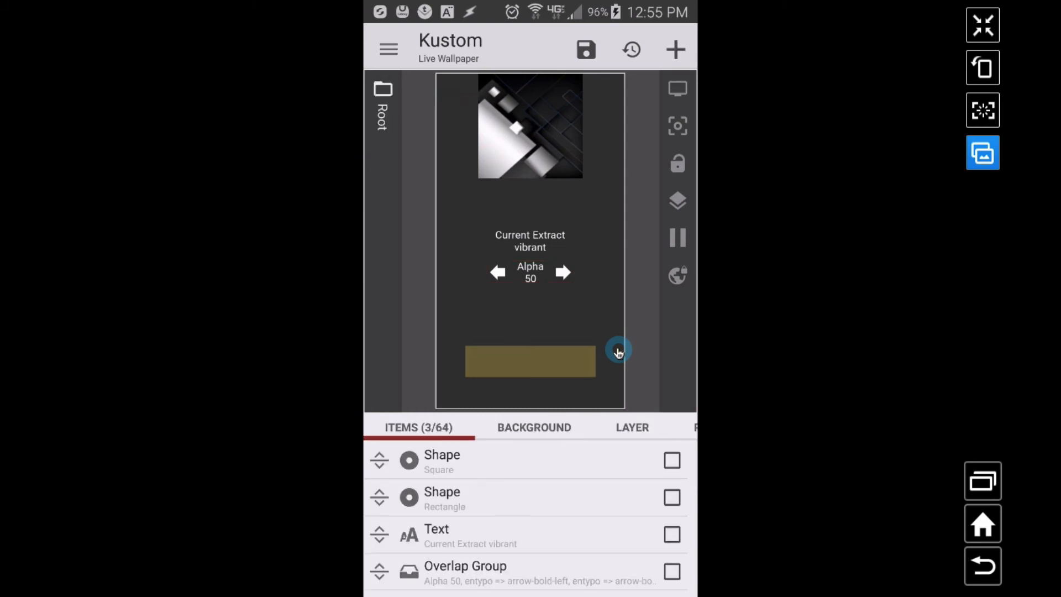
left_click(675, 49)
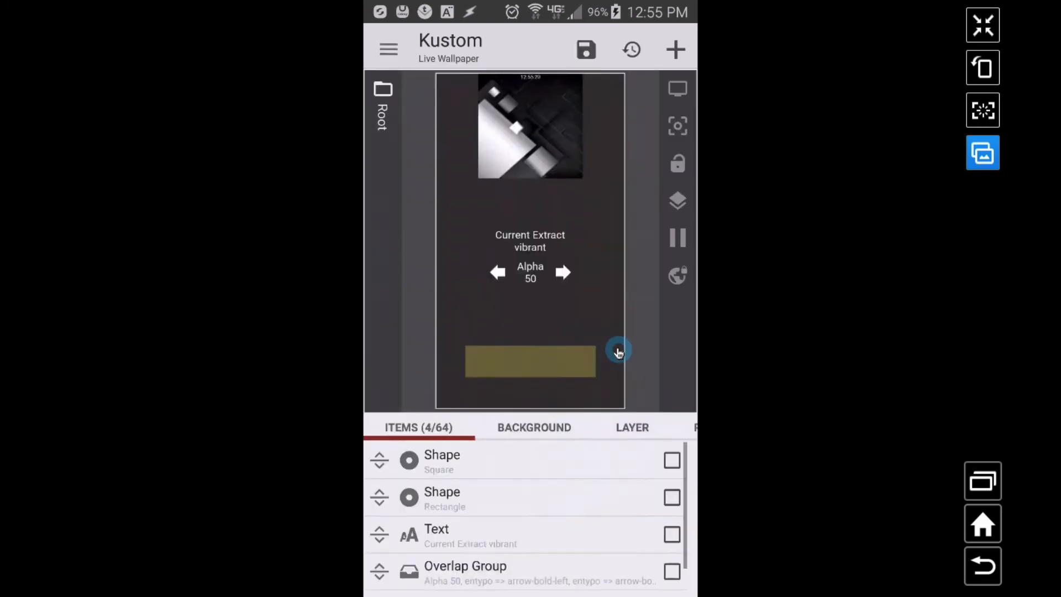
scroll("down", 3)
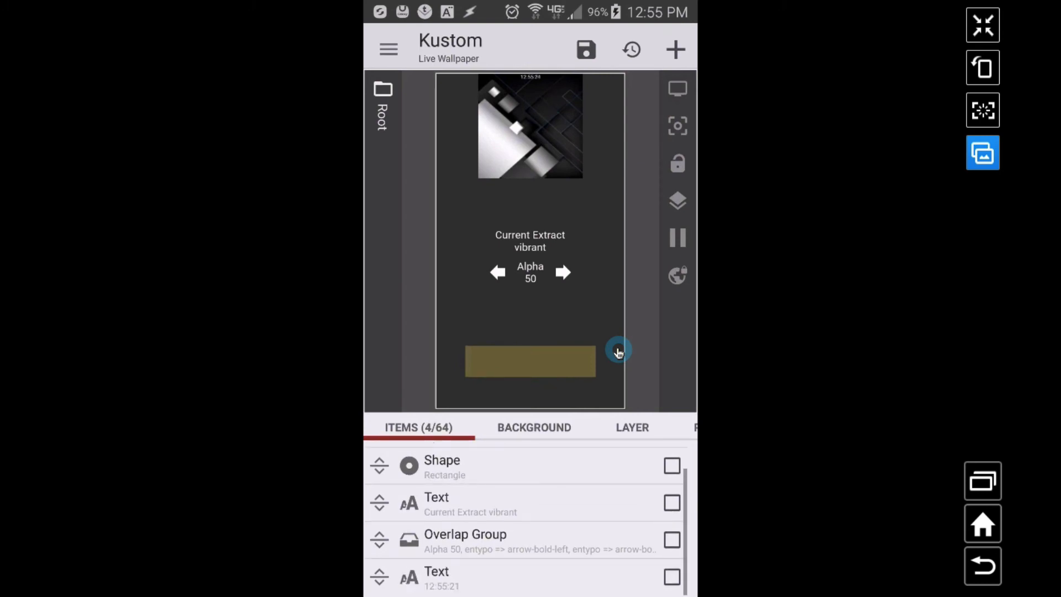
left_click(436, 578)
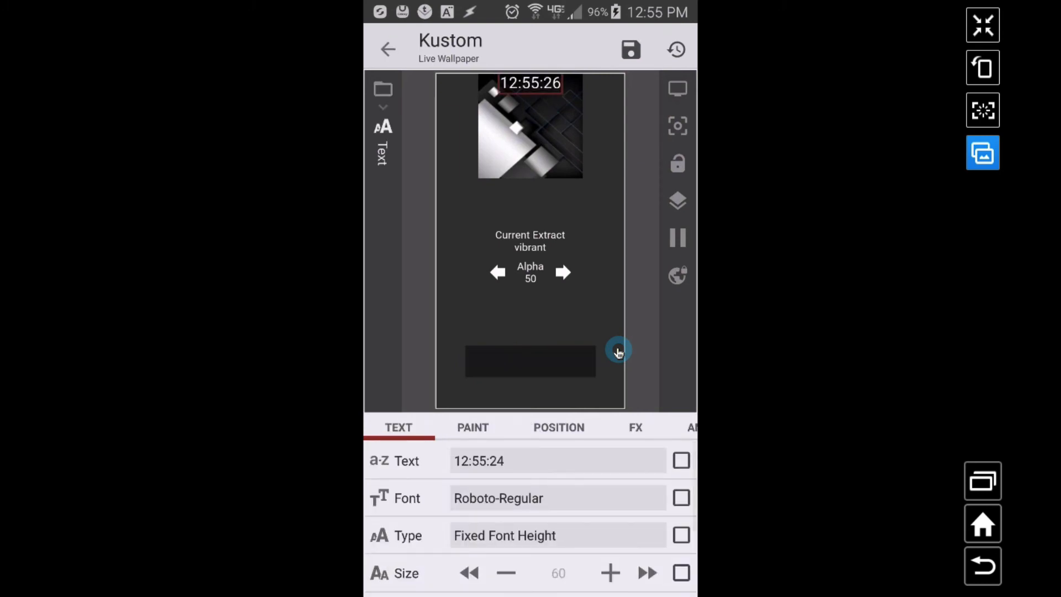
left_click(558, 427)
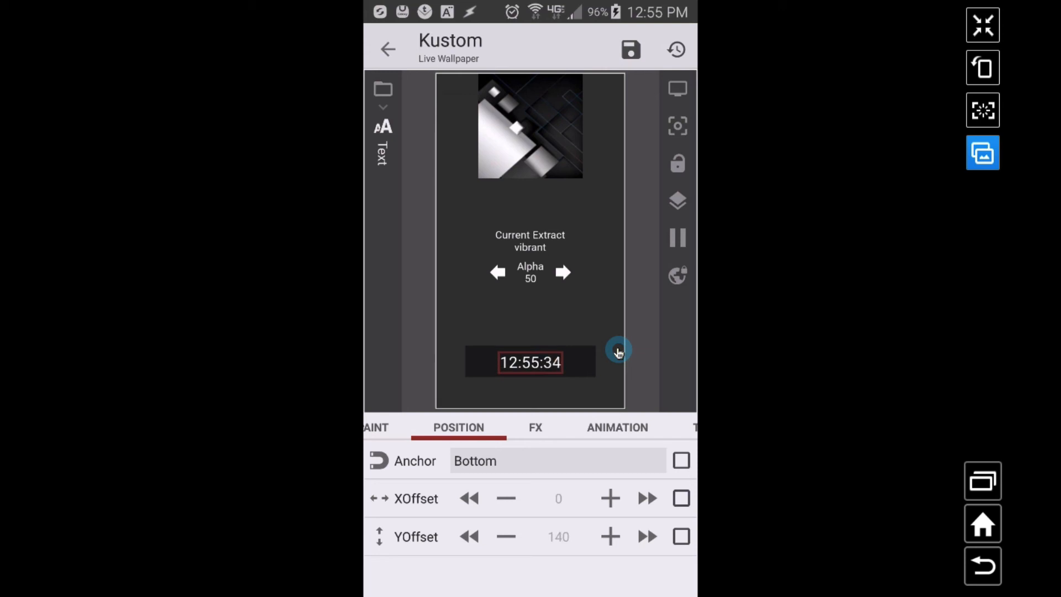
Step: Return to Root and move the clock text below the Rectangle bar
left_click(388, 48)
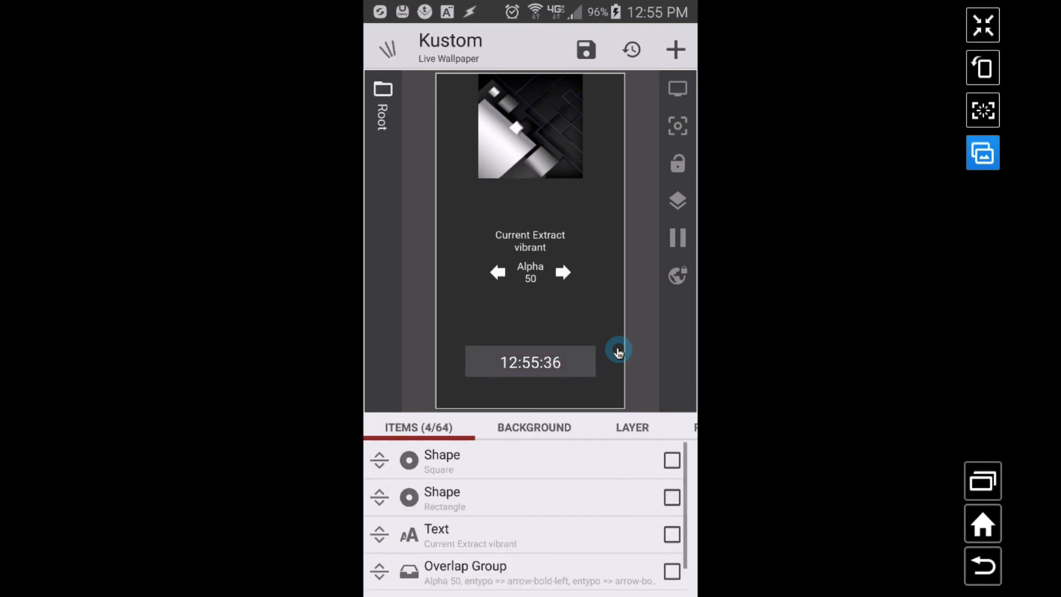
scroll("down", 3)
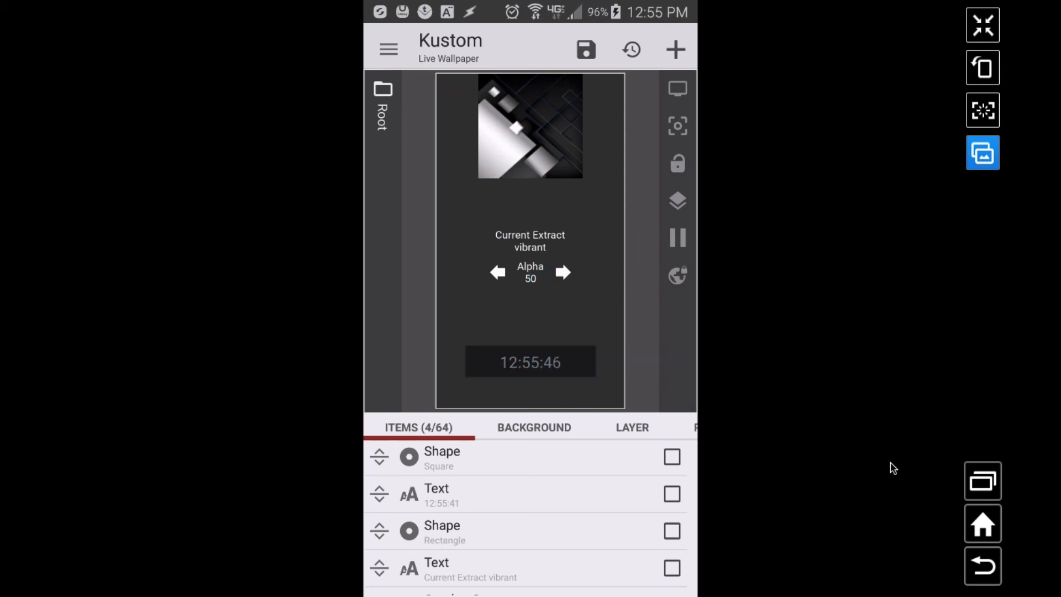
mouse_move(728, 245)
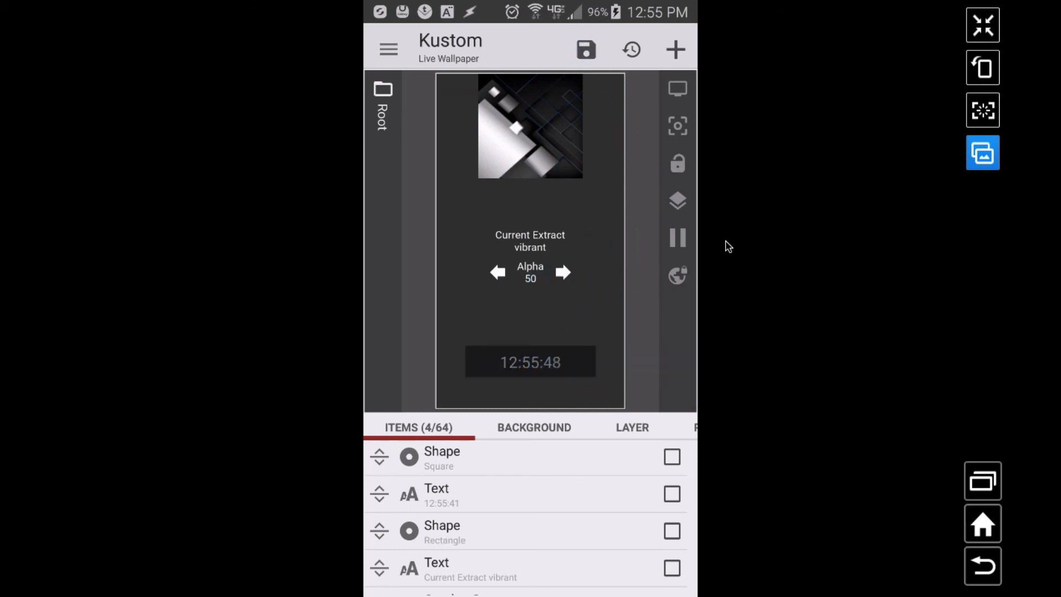
Step: Apply the wallpaper and tap the right arrow to raise alpha 70, 90, then wrap to 0
left_click(585, 49)
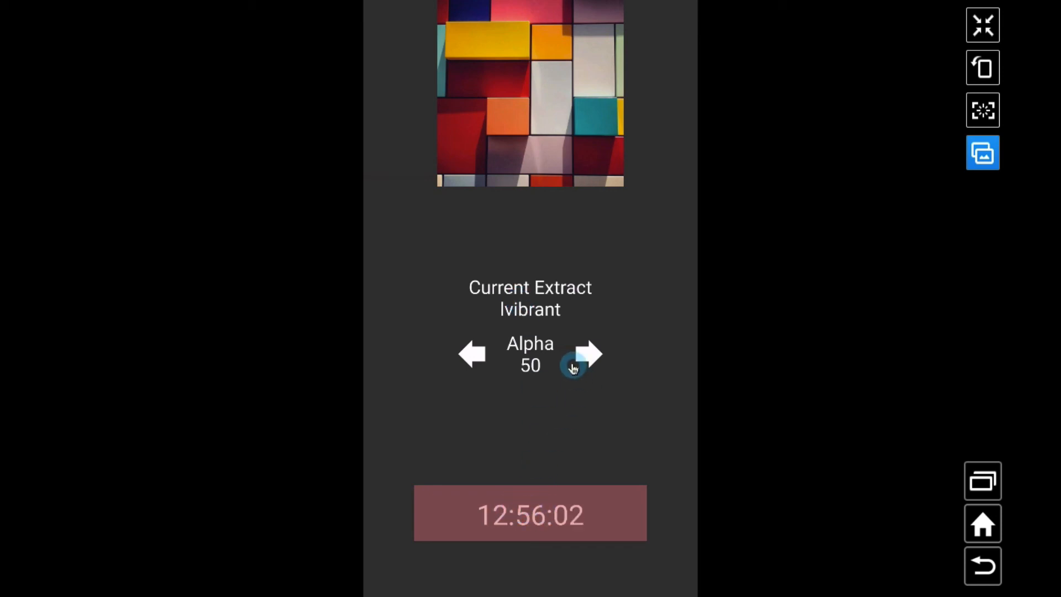
left_click(591, 355)
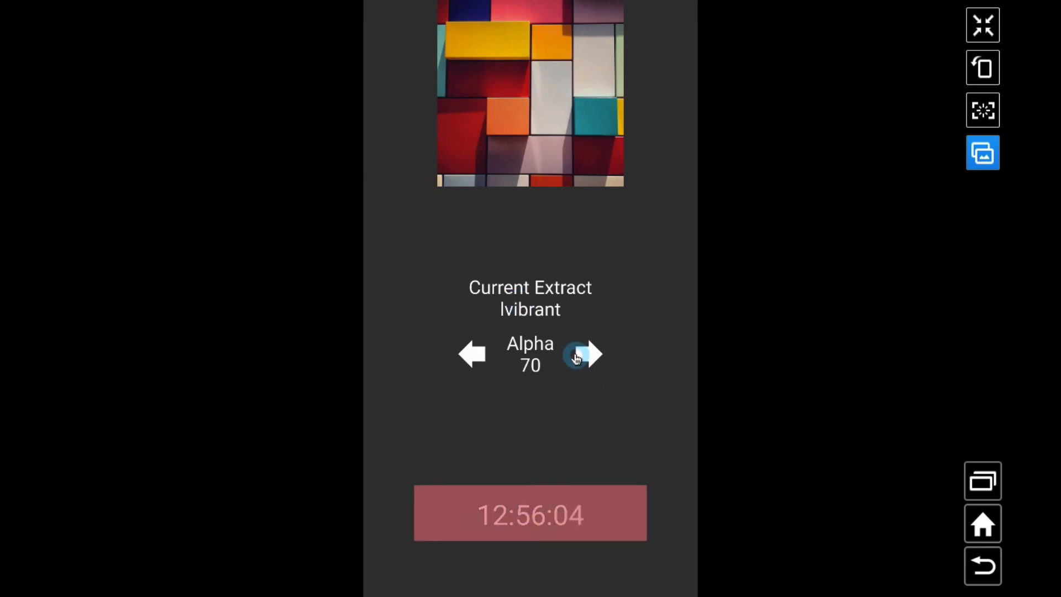
left_click(596, 354)
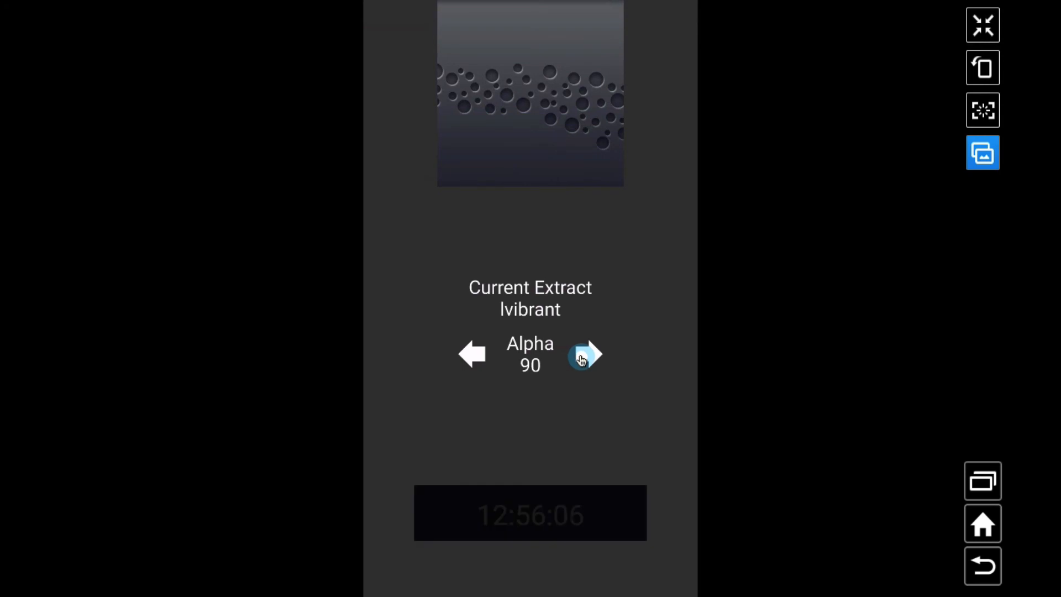
left_click(588, 354)
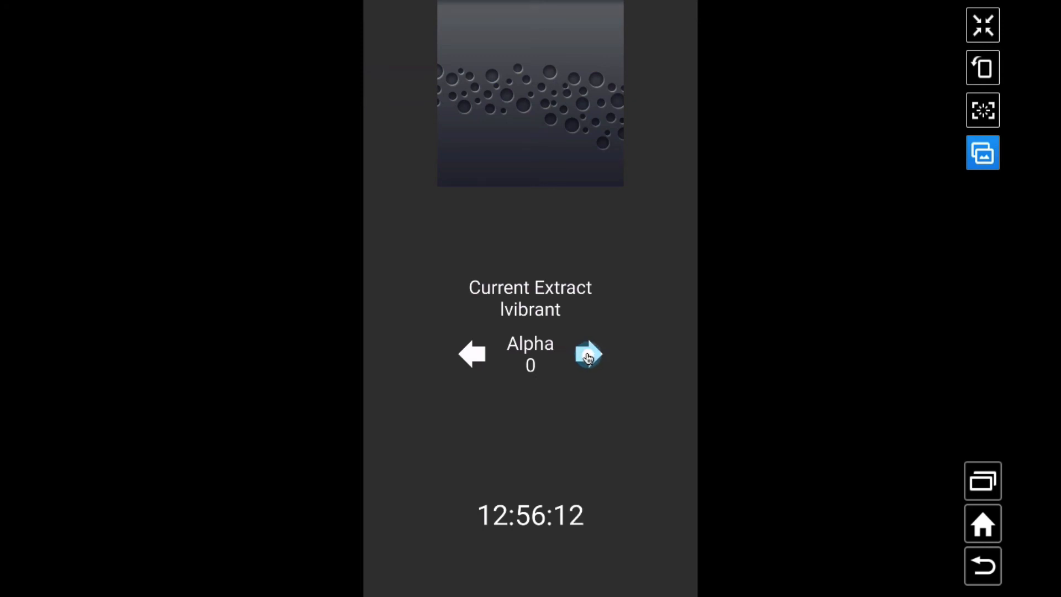
Step: Step alpha to 10, 20, 30, then tap the left arrow to set extract mode dvibrant
left_click(588, 353)
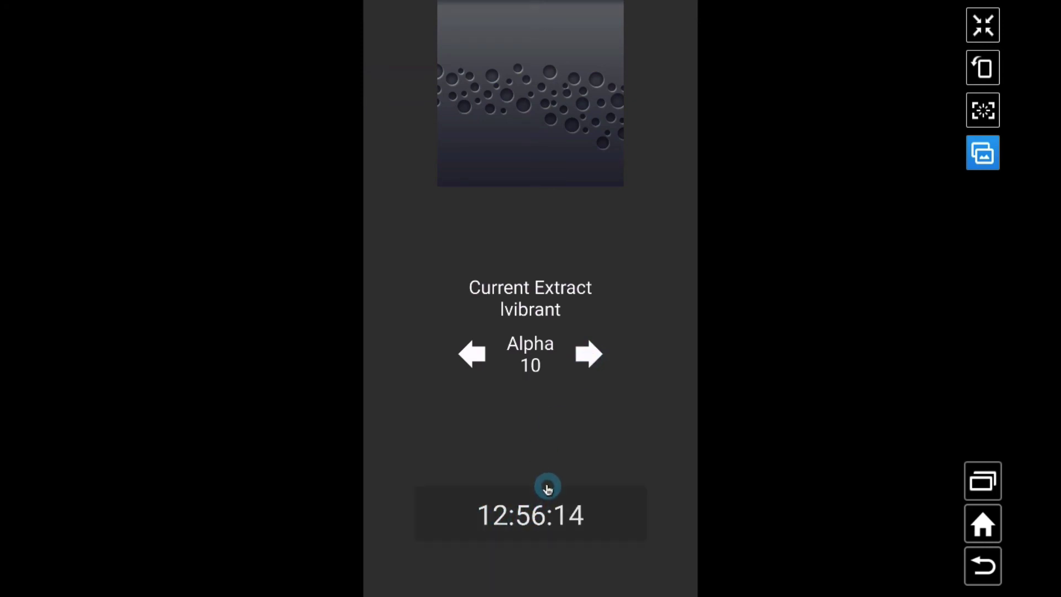
left_click(588, 353)
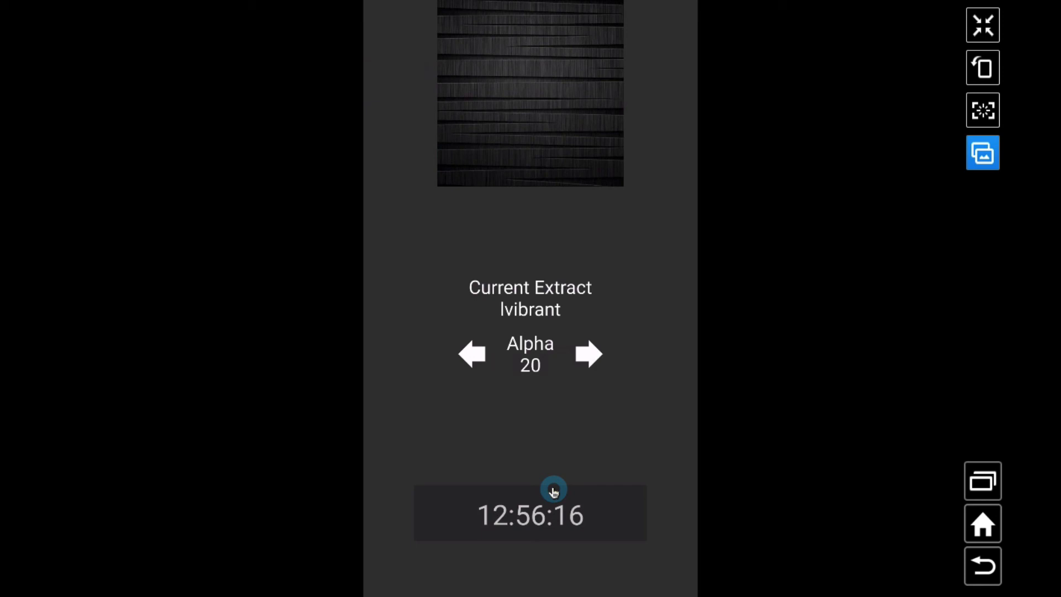
left_click(472, 354)
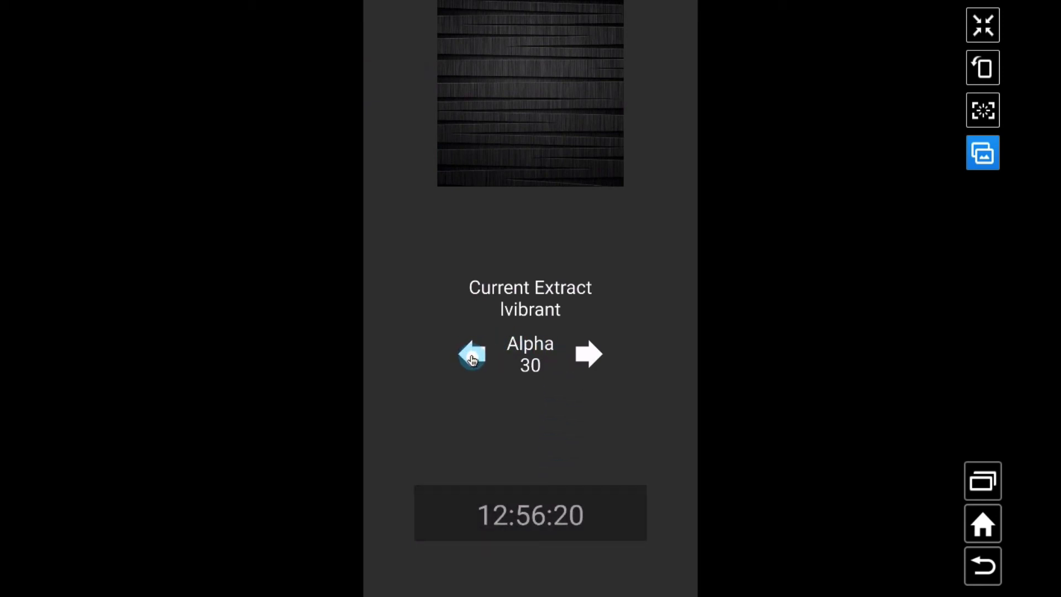
left_click(472, 354)
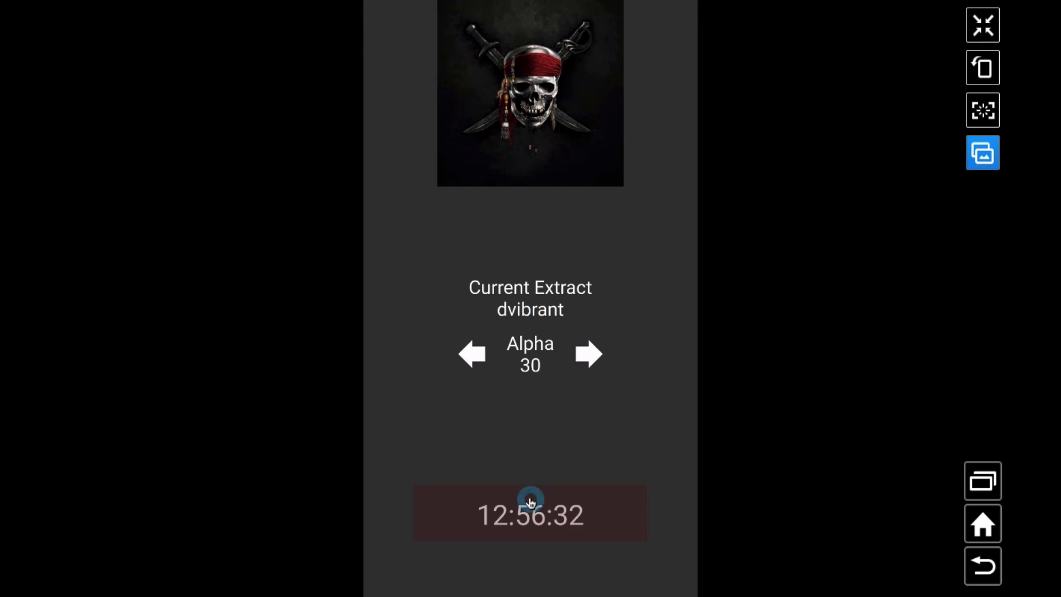
mouse_move(558, 206)
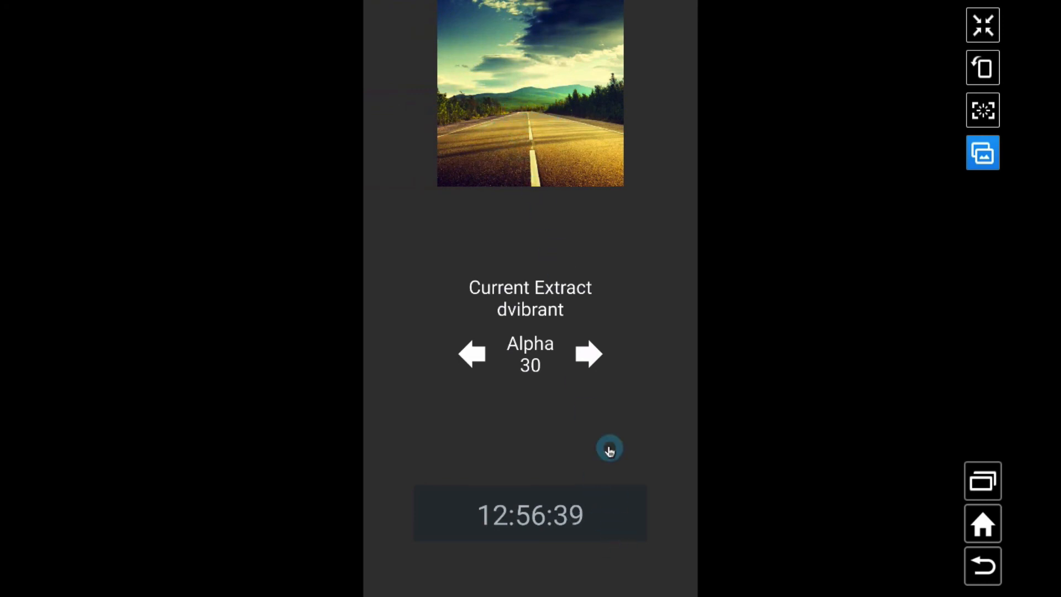
mouse_move(573, 451)
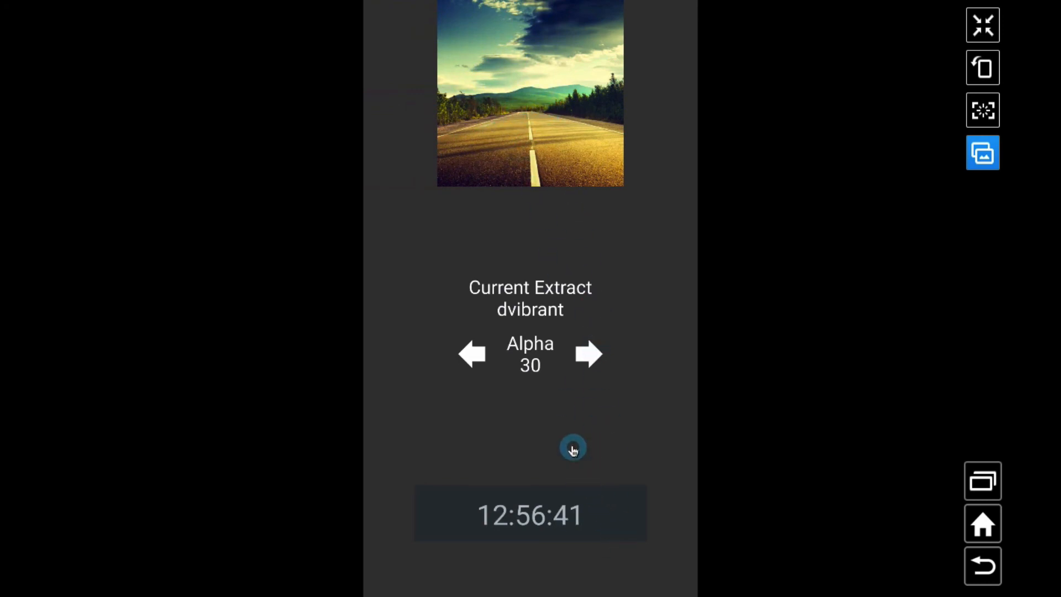